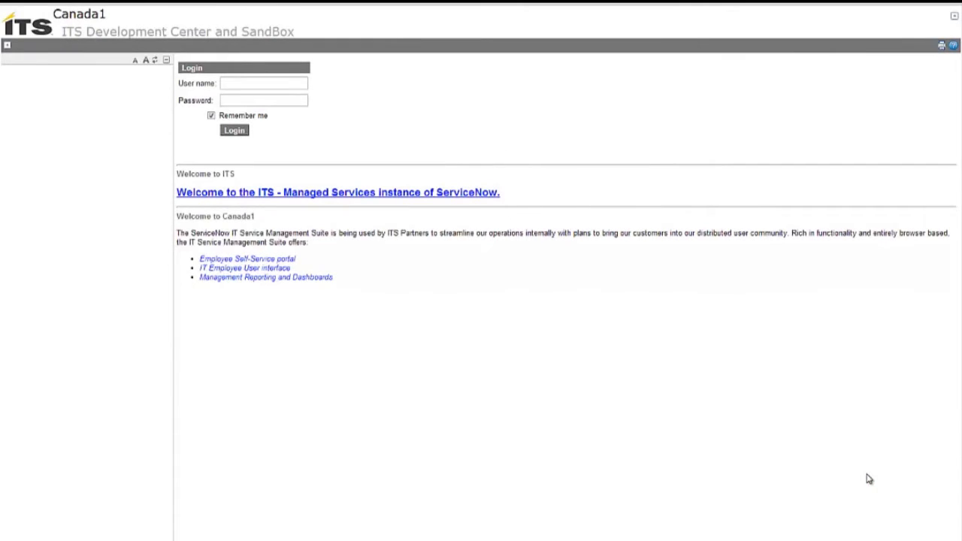
mouse_move(290, 73)
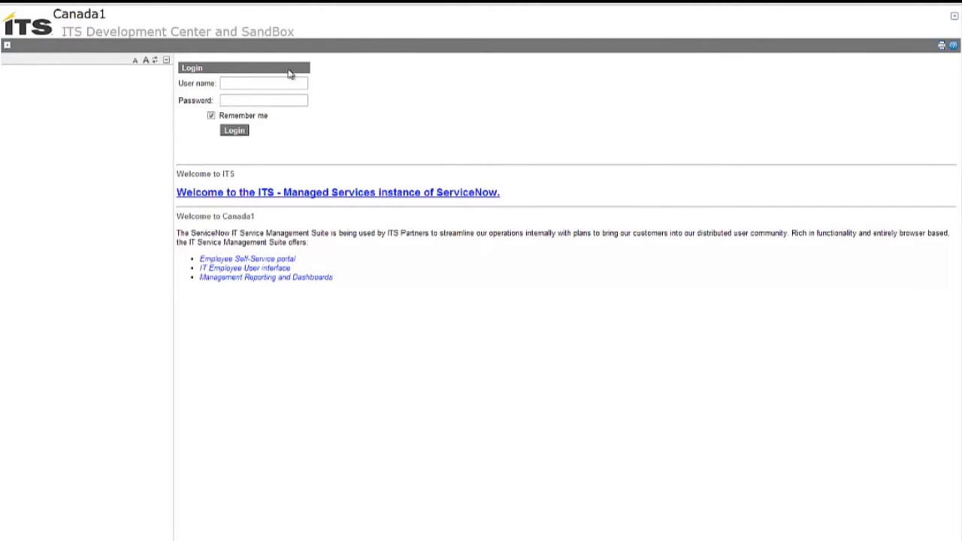
Enter the administrator user name on the ServiceNow login page
click(263, 83)
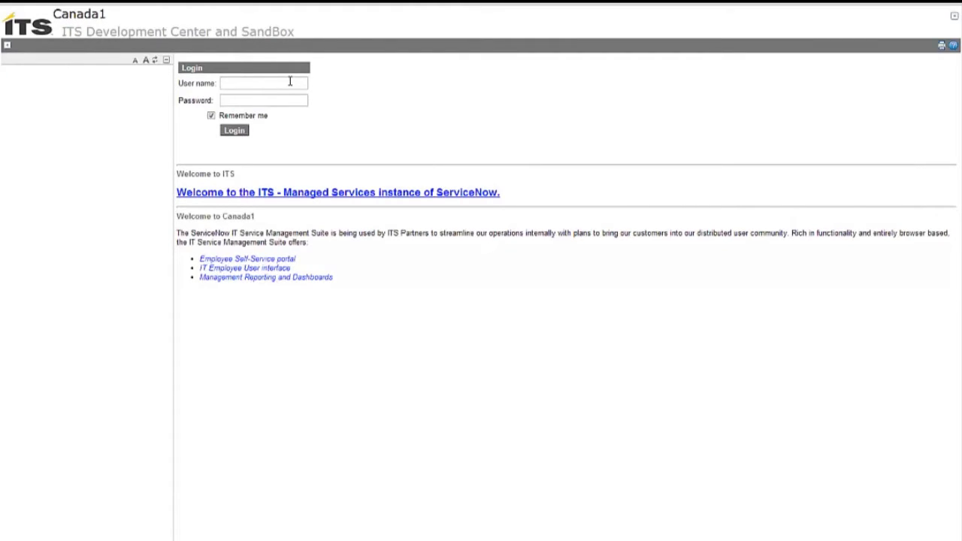
text(admin)
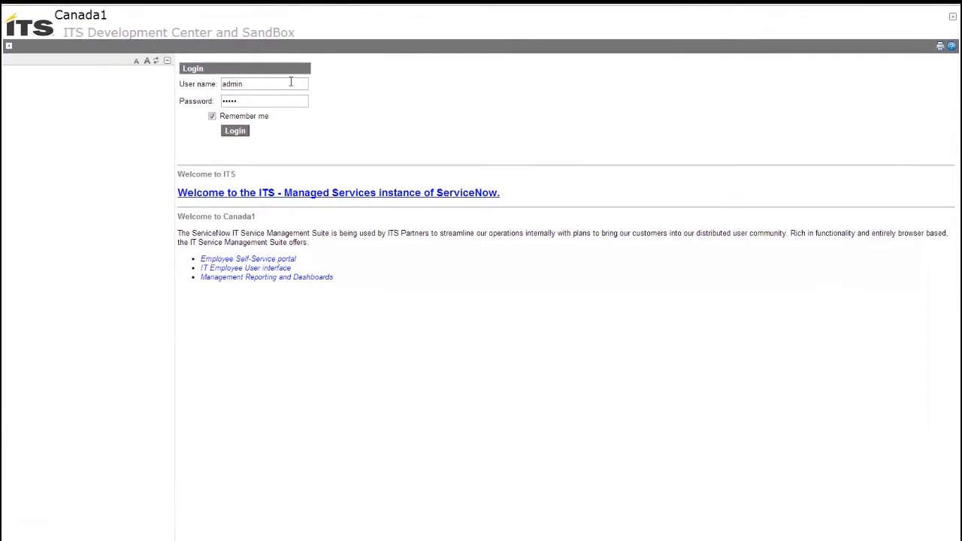
Log in and filter the application navigator by 'plug' to find Plugins
click(234, 131)
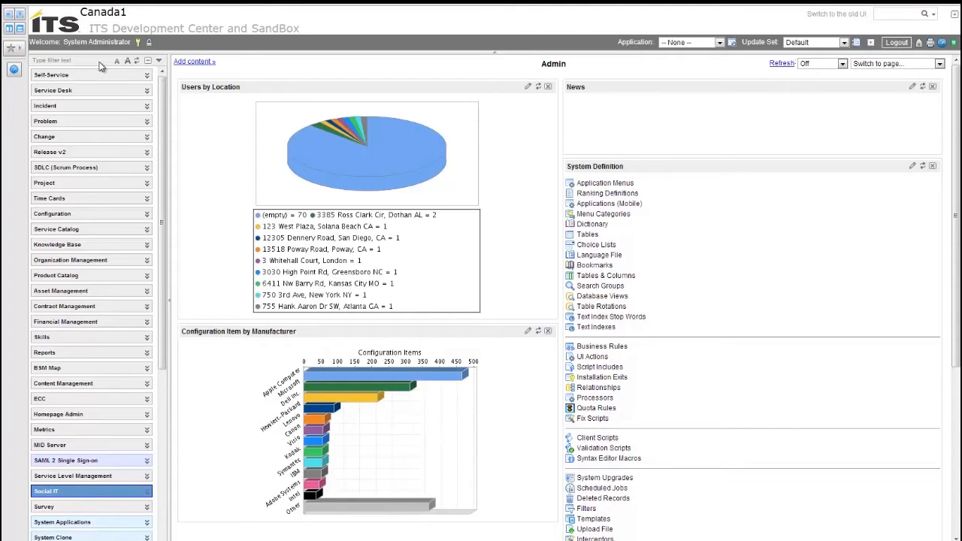
click(60, 60)
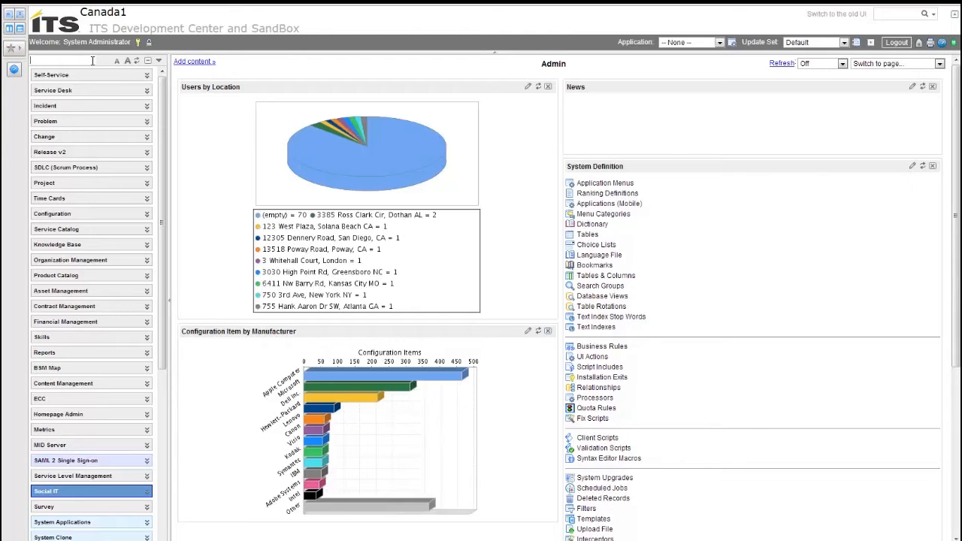
text(plugins)
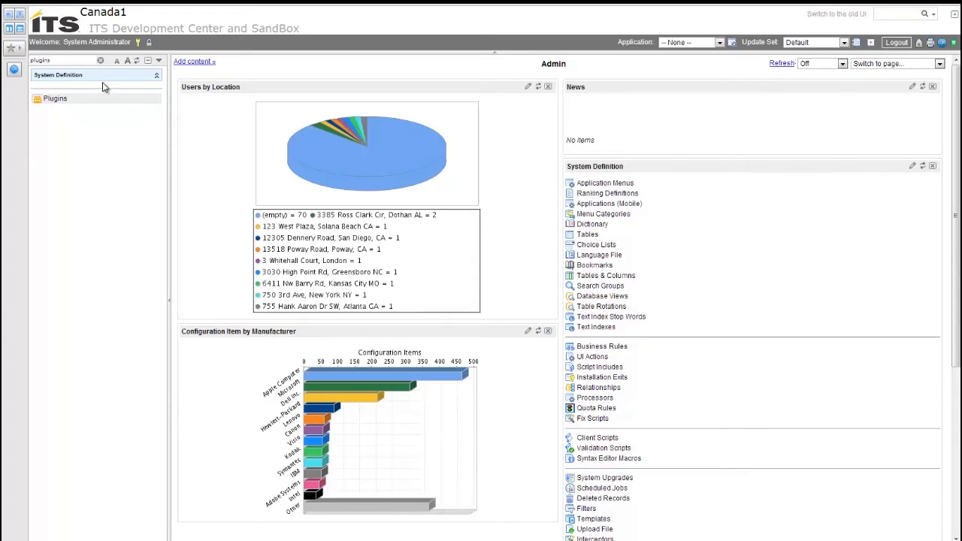
Open System Plugins and search for names containing 'software'
click(55, 98)
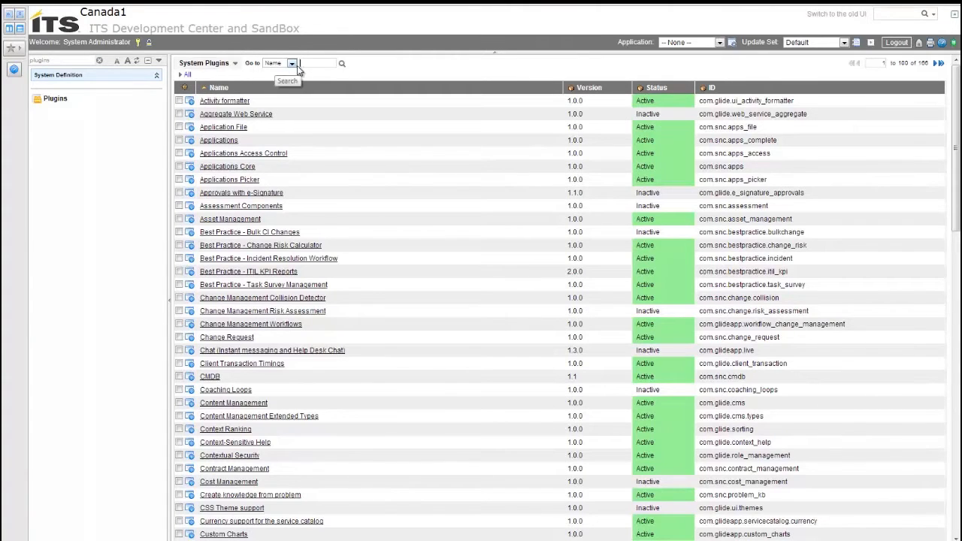
mouse_move(318, 63)
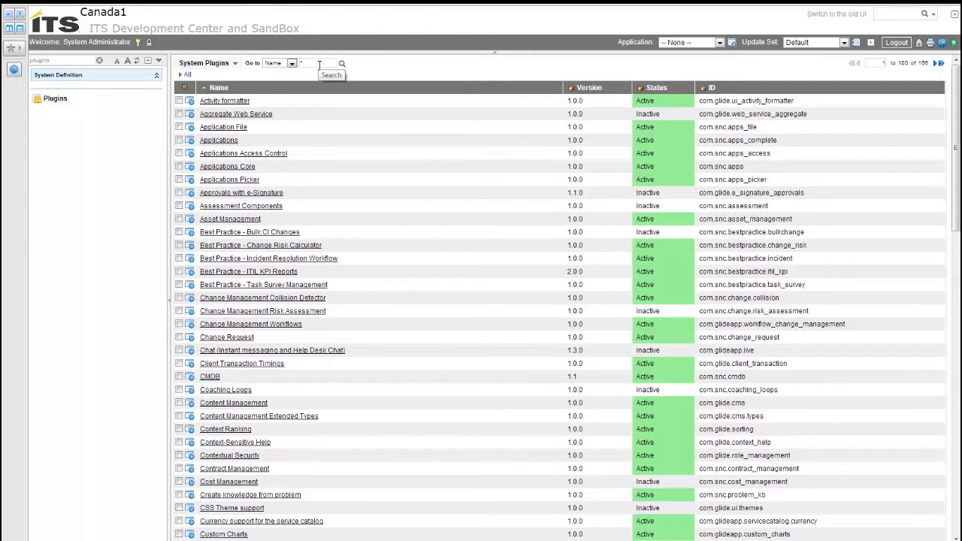
text(1)
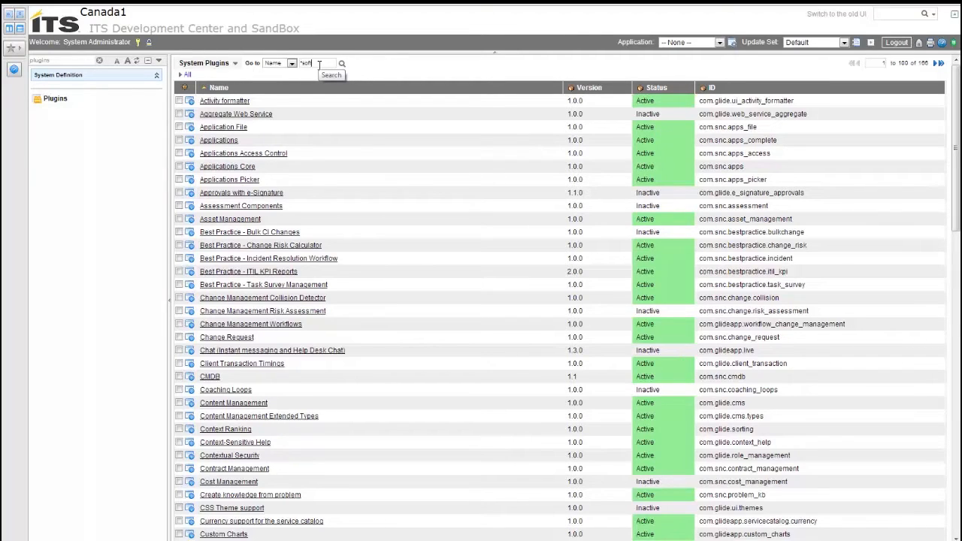
text(software)
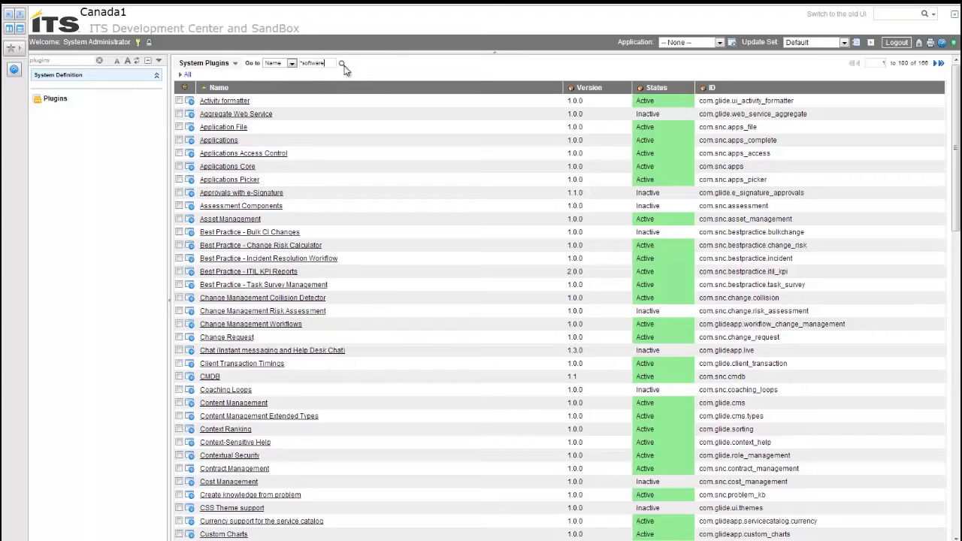
click(342, 64)
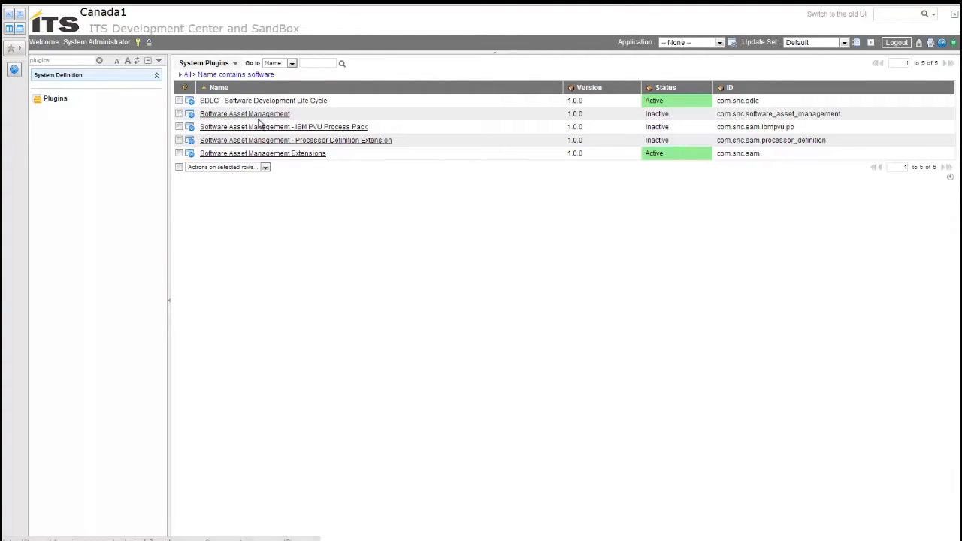
mouse_move(680, 113)
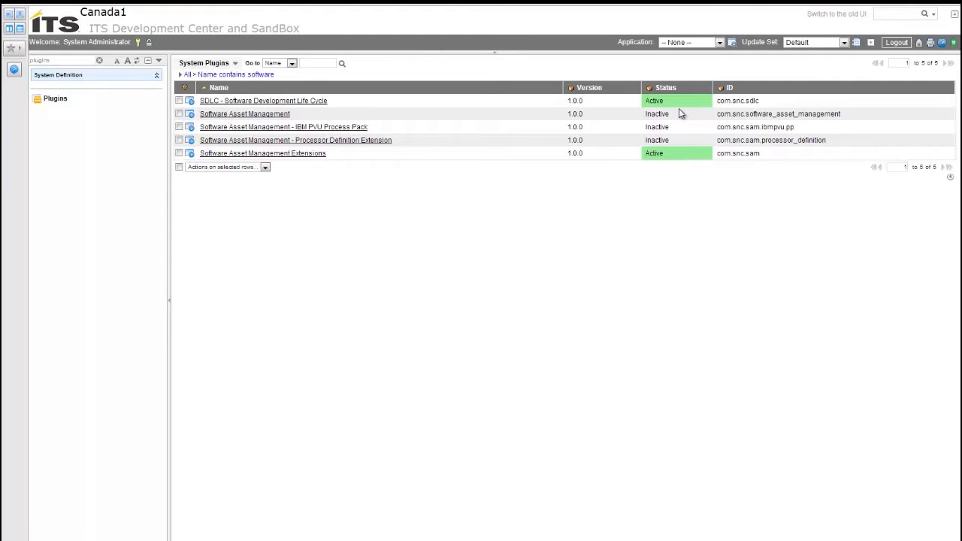
mouse_move(307, 100)
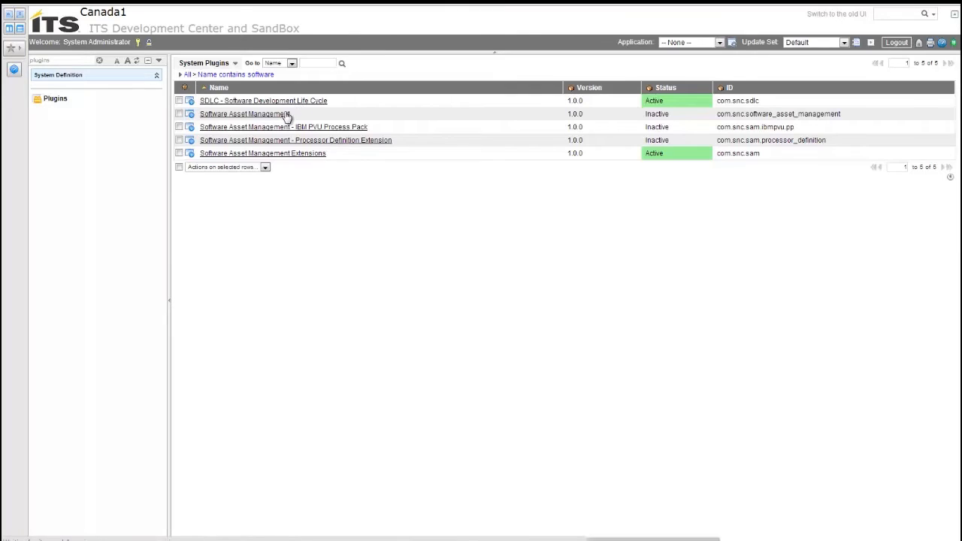
Open the Software Asset Management plugin and launch its Activate/Upgrade link
click(244, 114)
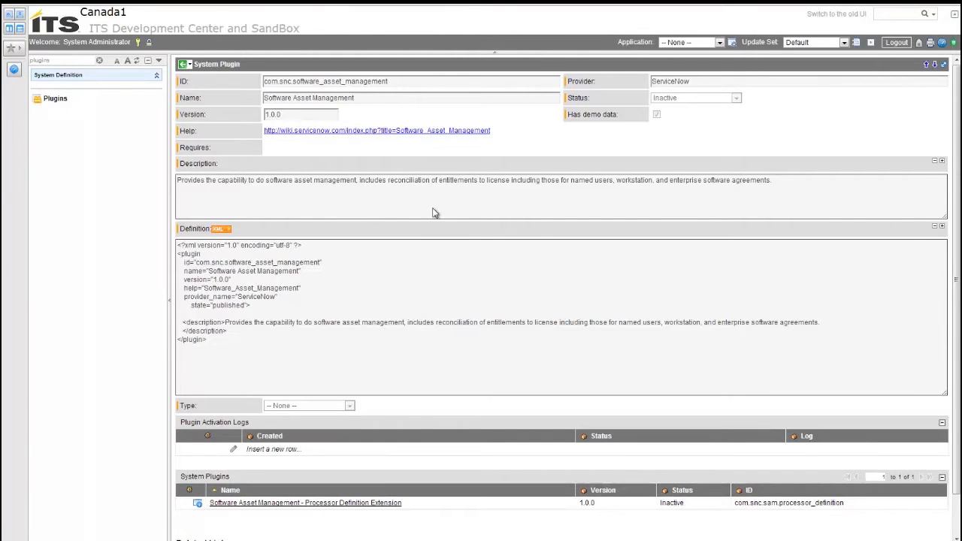
scroll(down, 3)
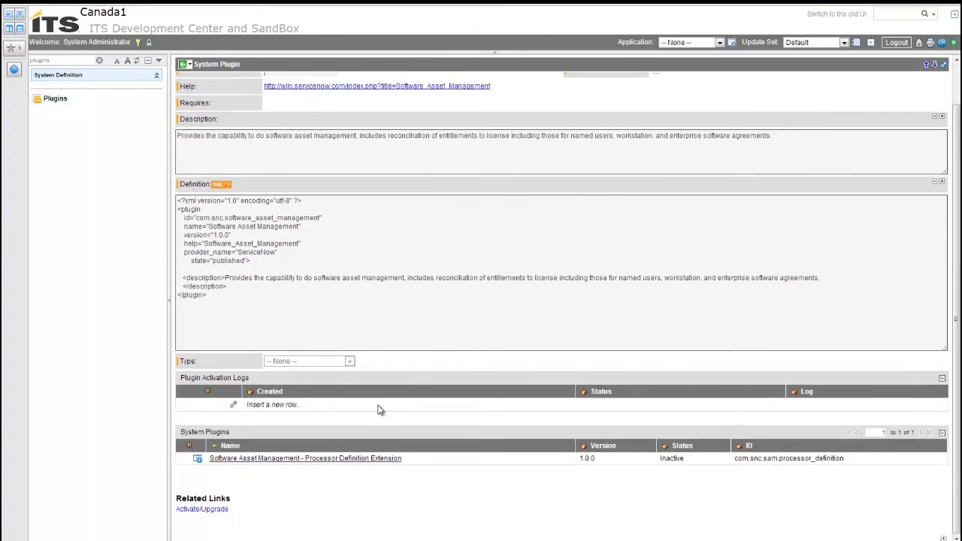
mouse_move(258, 520)
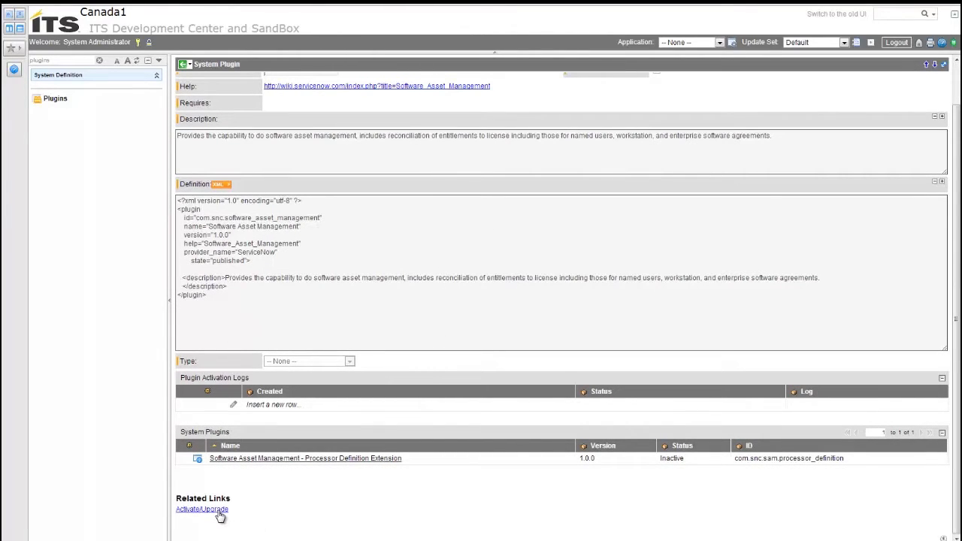
click(202, 508)
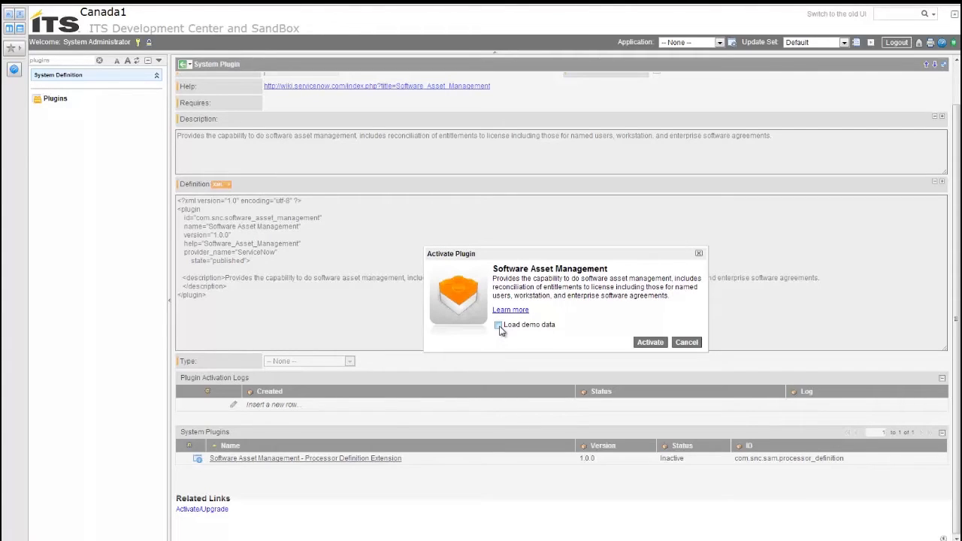
Tick Load demo data and activate the Software Asset Management plugin
click(498, 325)
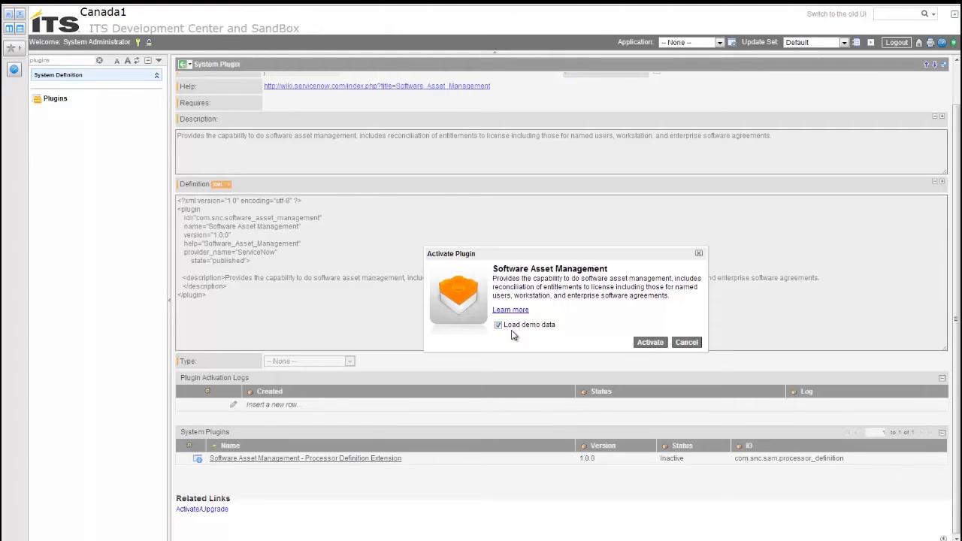
mouse_move(532, 339)
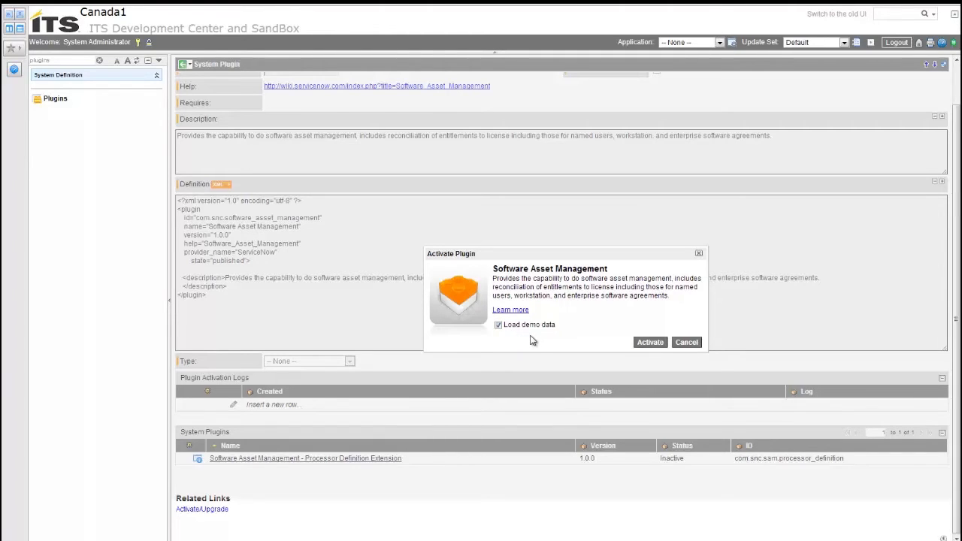
mouse_move(622, 360)
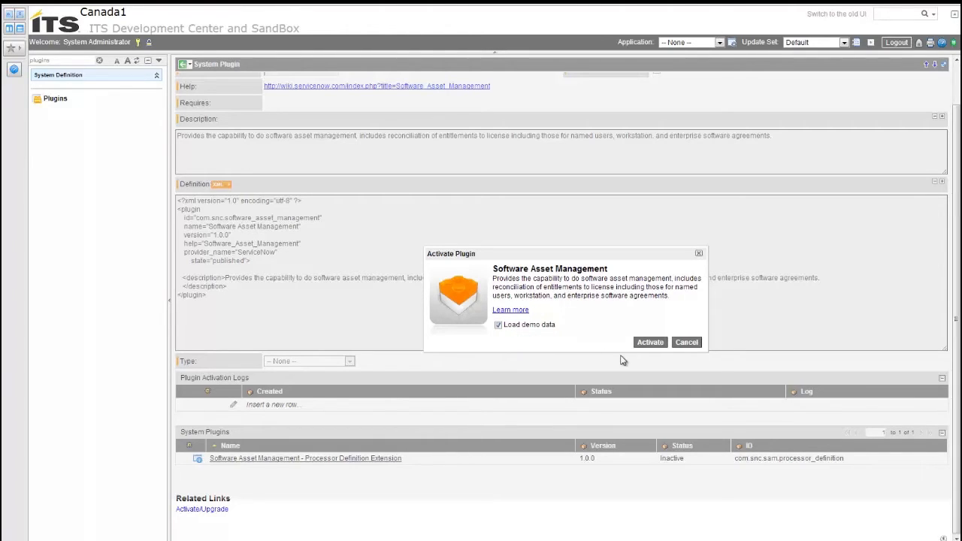
mouse_move(650, 342)
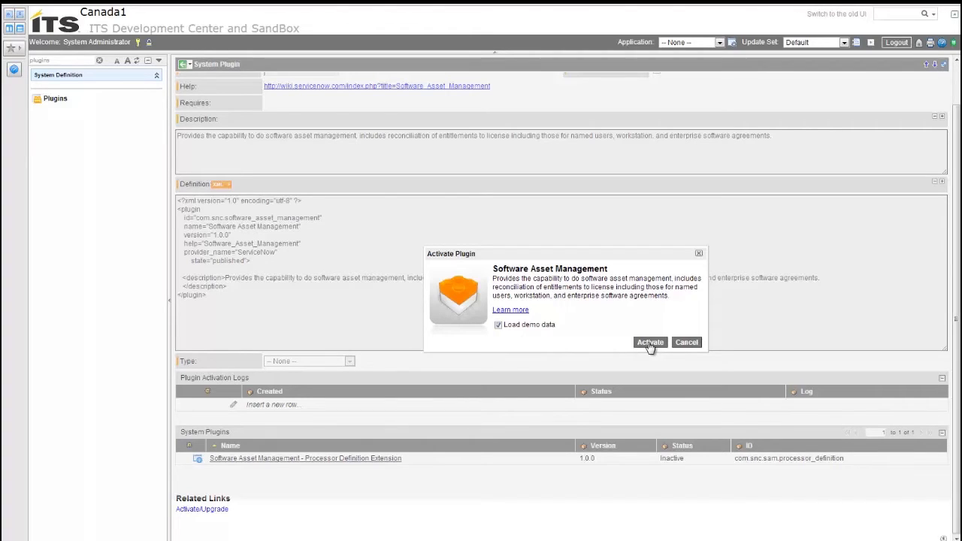
click(649, 342)
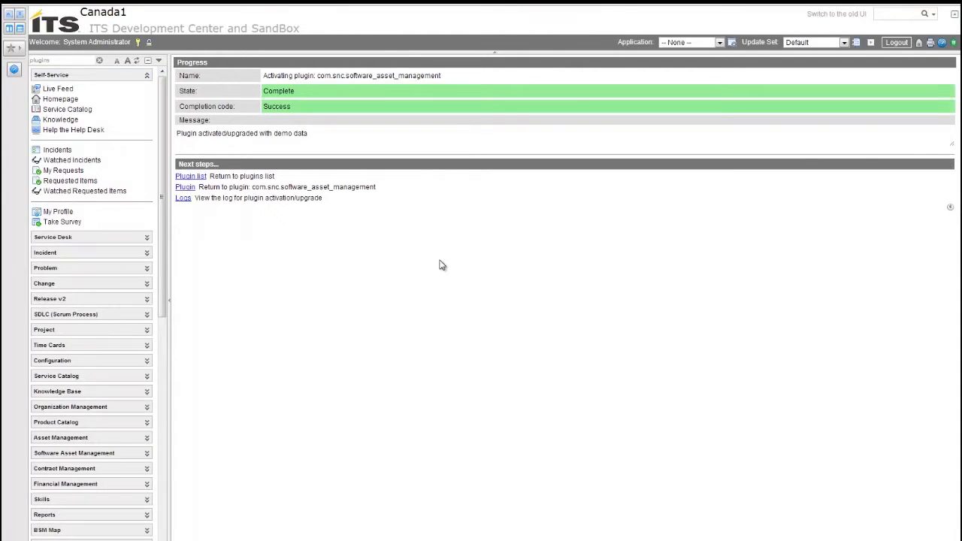
mouse_move(363, 239)
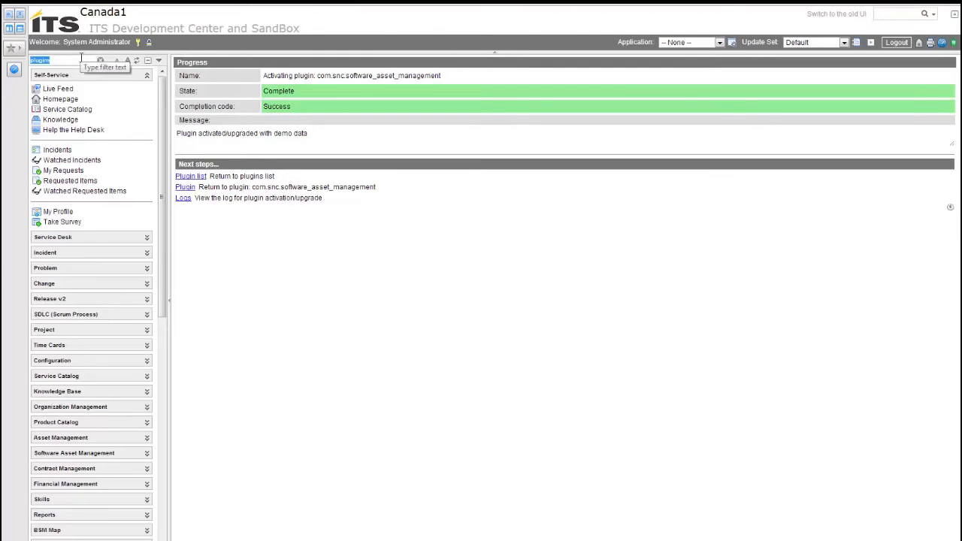
Filter the navigator by 'software' to list the Software Asset Management modules
text(software asset)
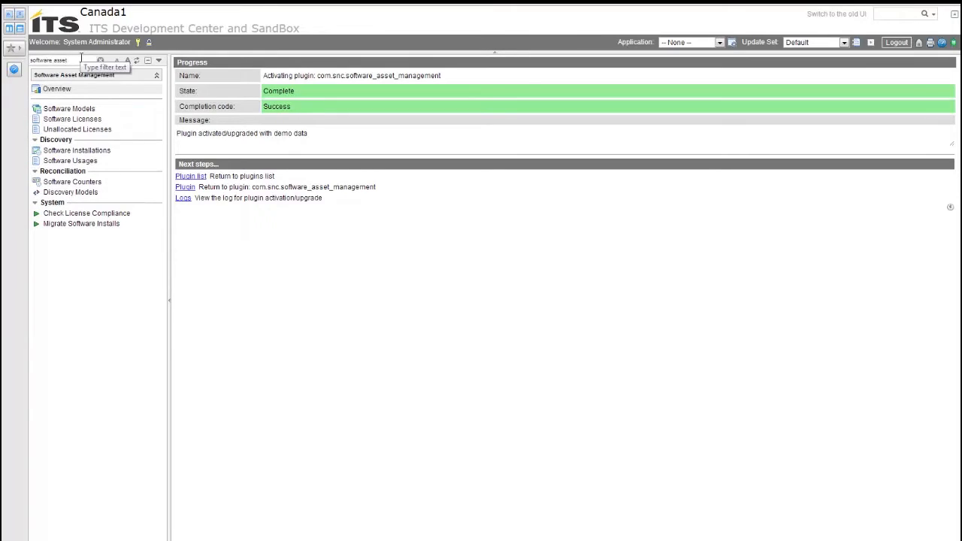
mouse_move(137, 256)
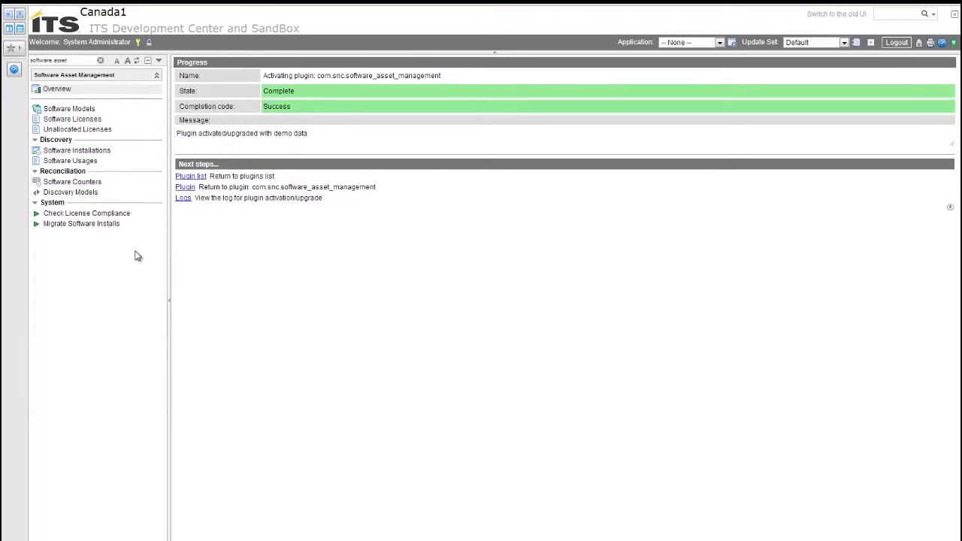
mouse_move(42, 73)
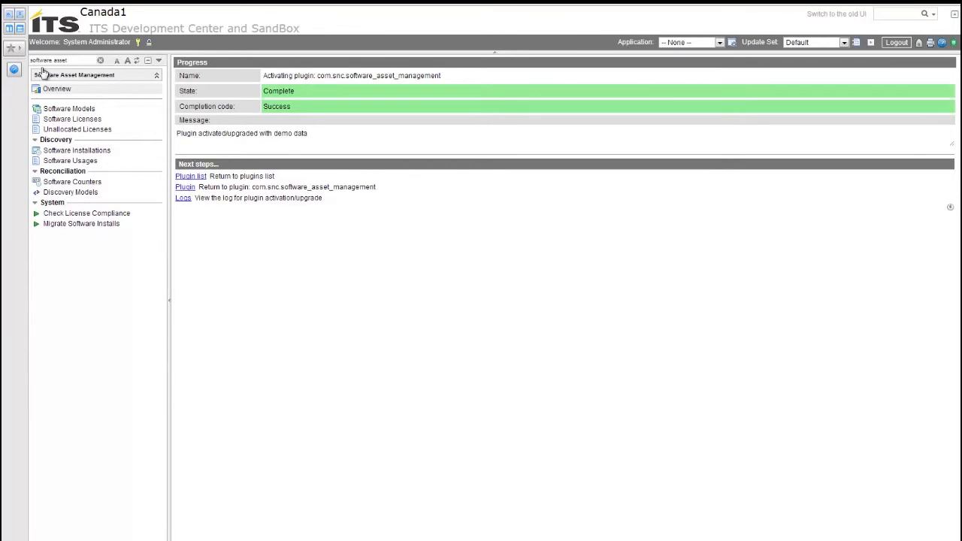
Open the Software Asset Management Overview dashboard
click(57, 89)
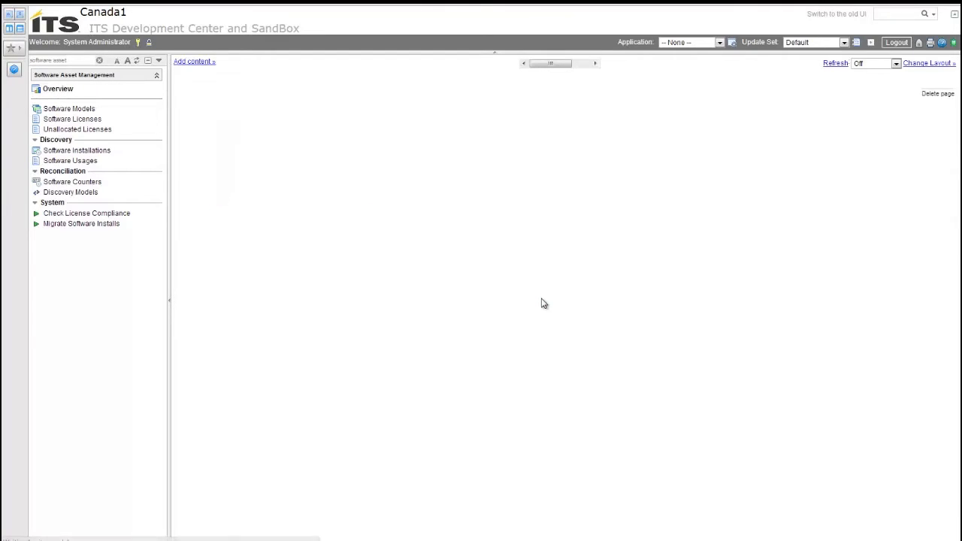
click(57, 89)
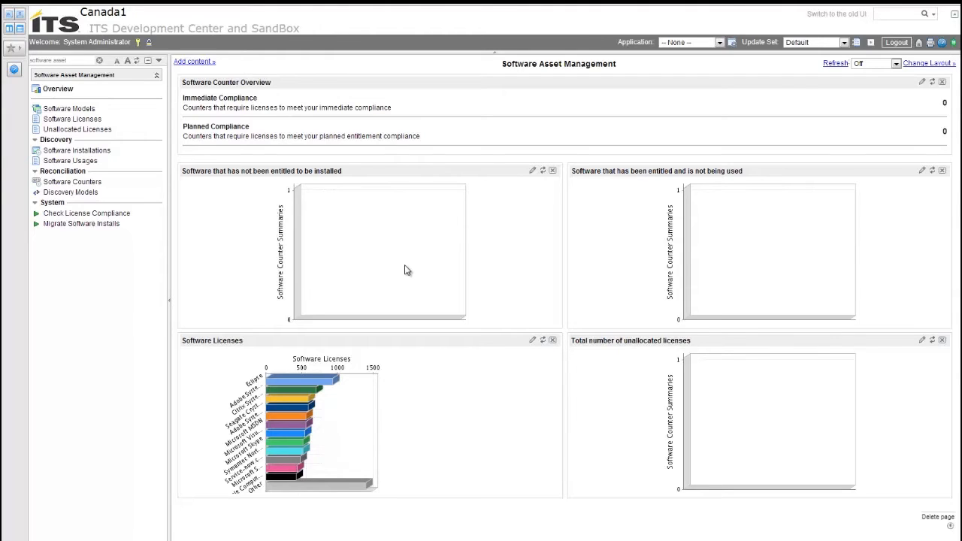
mouse_move(250, 260)
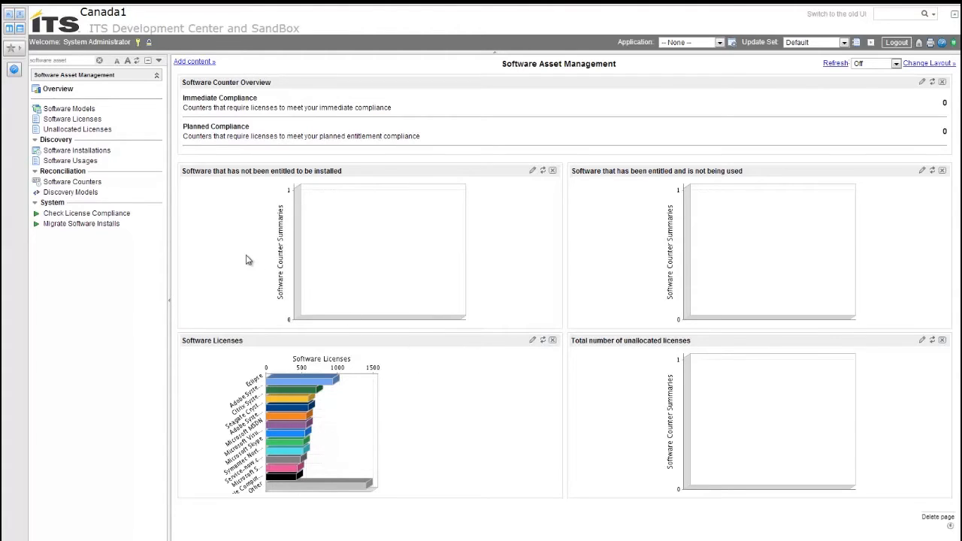
mouse_move(79, 102)
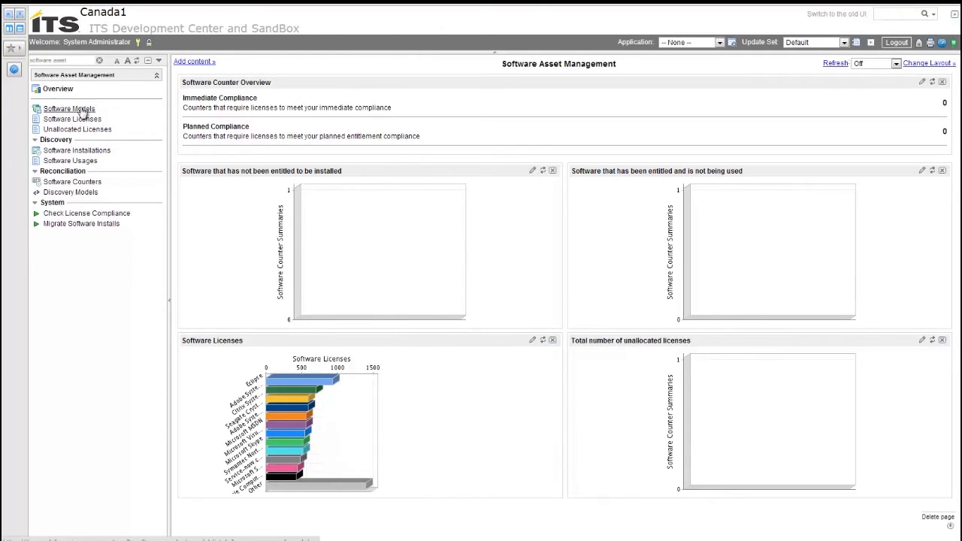
Open the Software Models list of 37 demo records
click(68, 108)
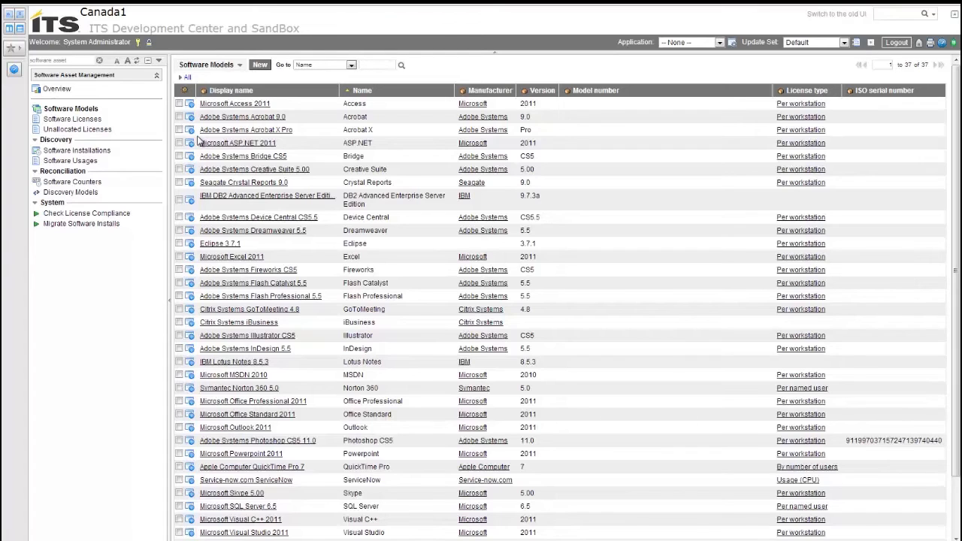
mouse_move(206, 109)
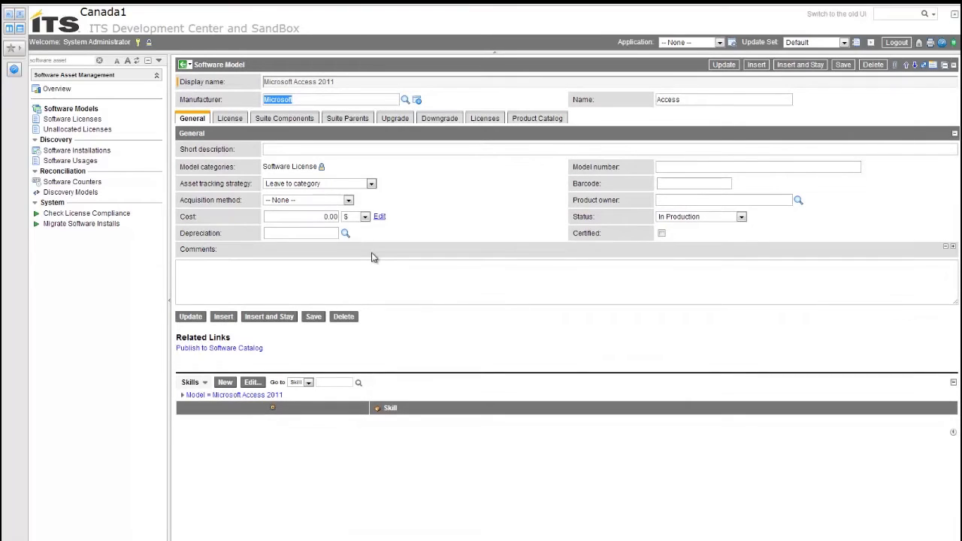
mouse_move(389, 258)
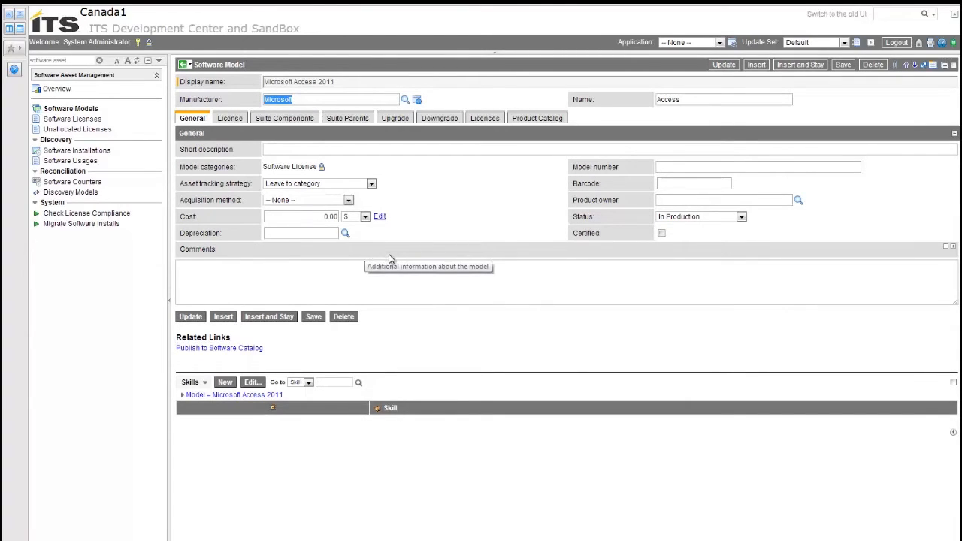
mouse_move(429, 303)
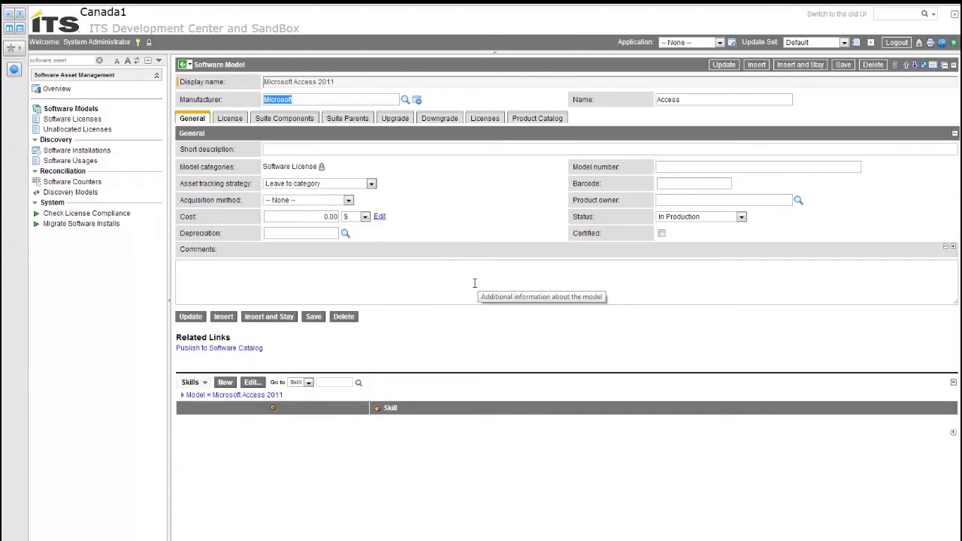
mouse_move(410, 133)
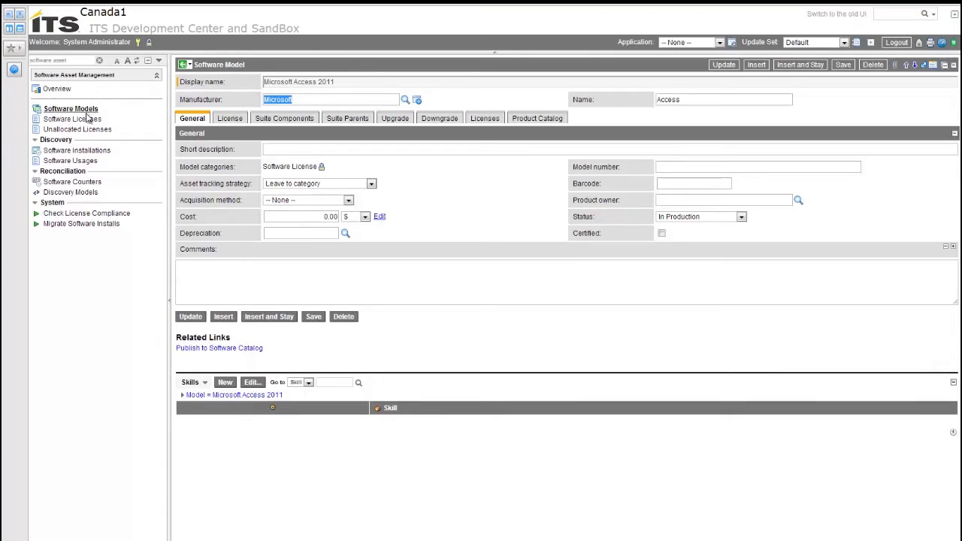
mouse_move(70, 192)
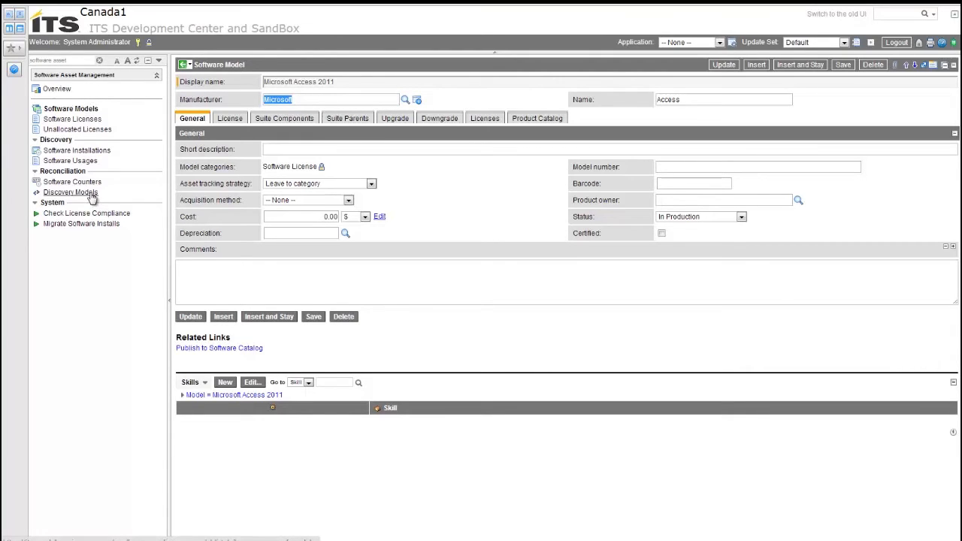
Open the Software Discovery Models list of 31 demo records
click(71, 192)
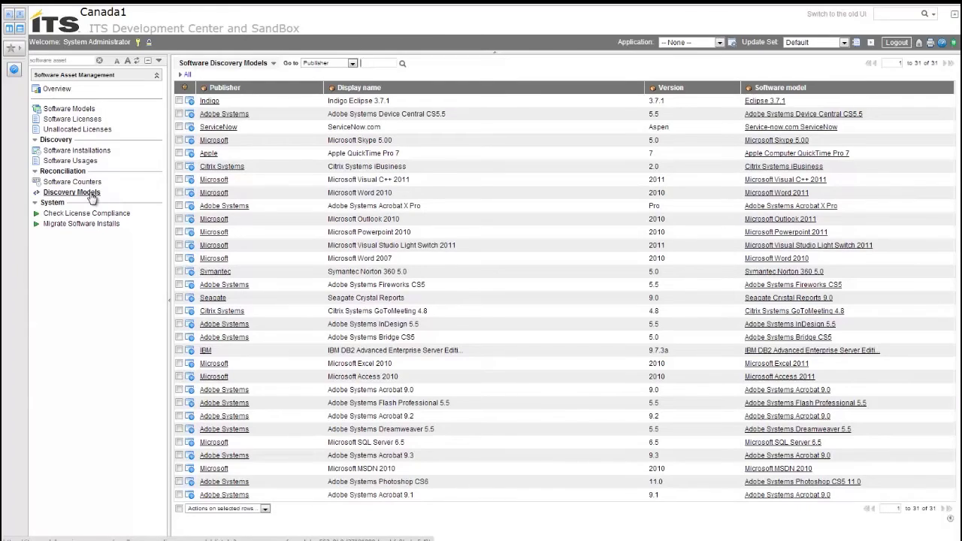
mouse_move(75, 198)
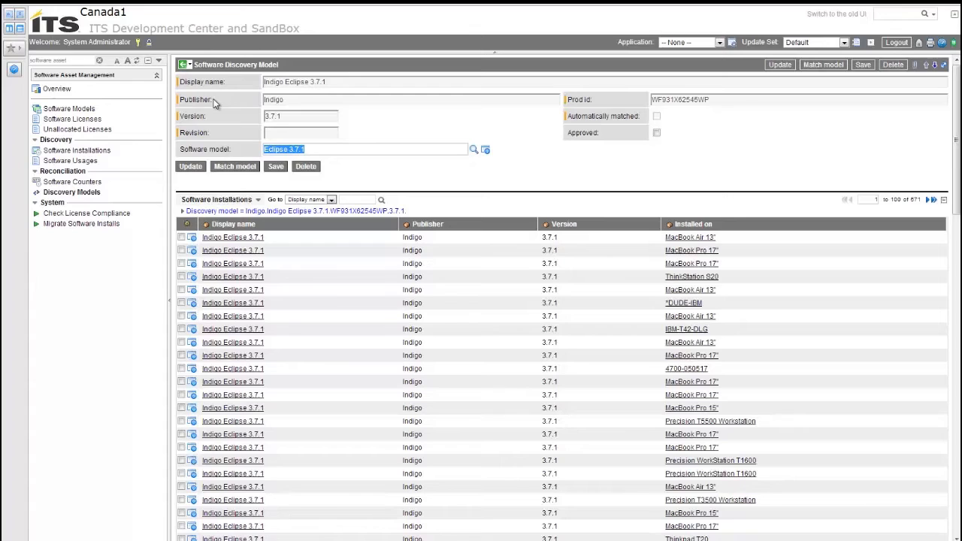
mouse_move(233, 225)
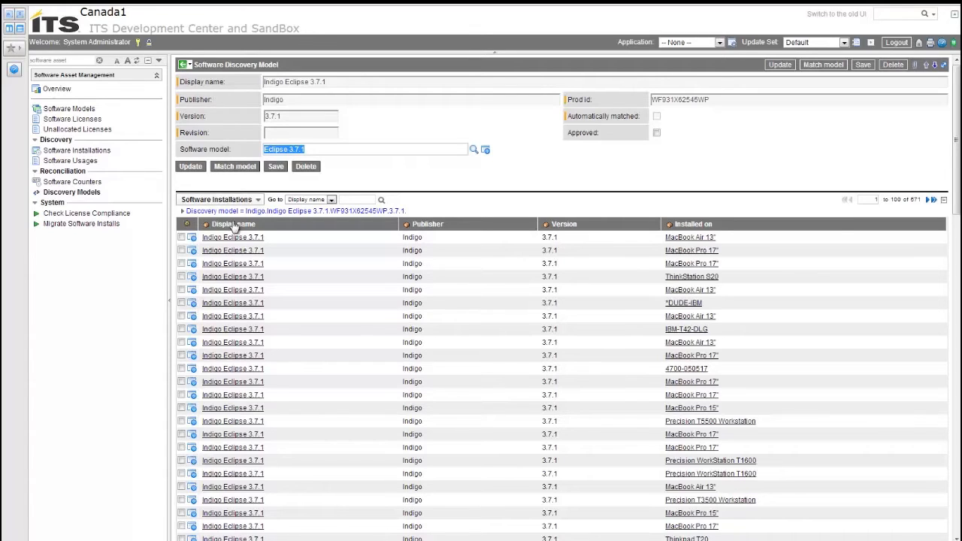
mouse_move(713, 241)
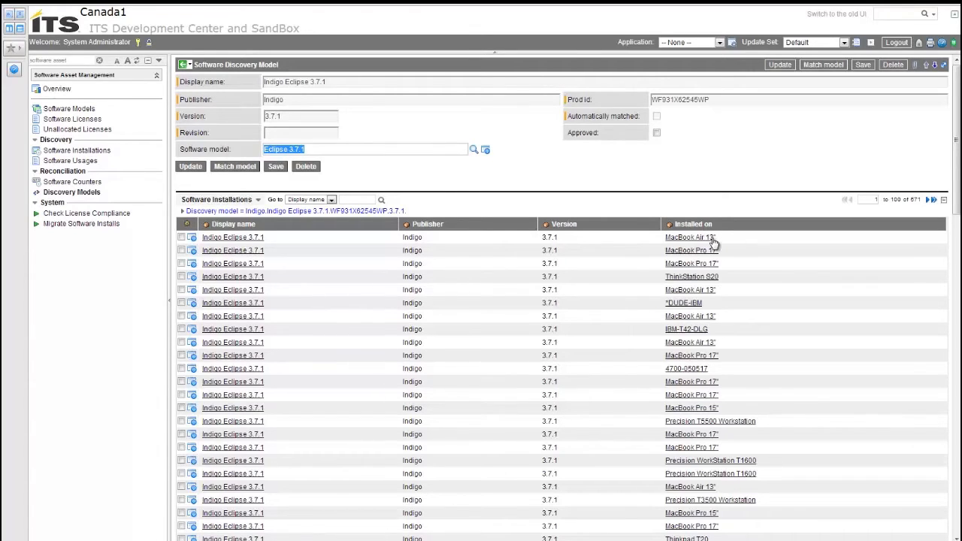
mouse_move(695, 258)
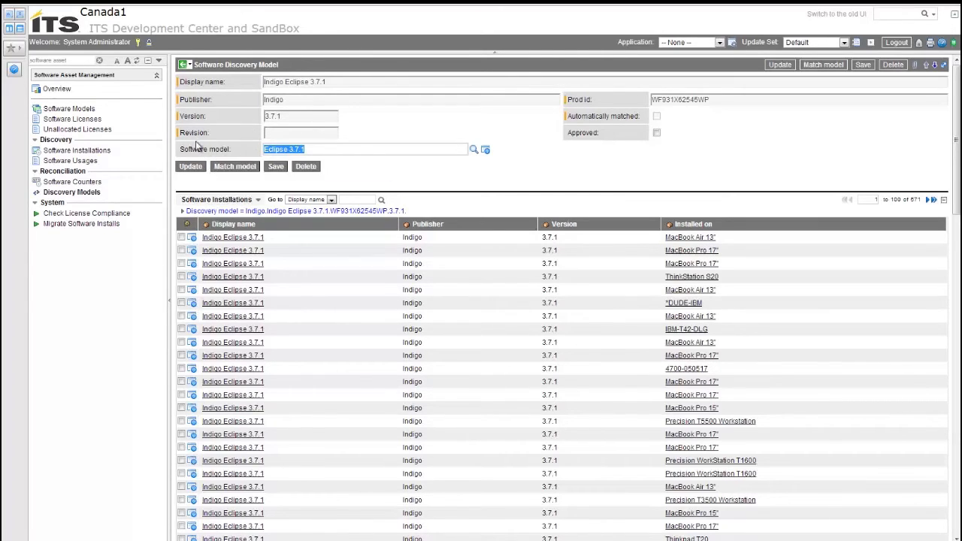
mouse_move(253, 150)
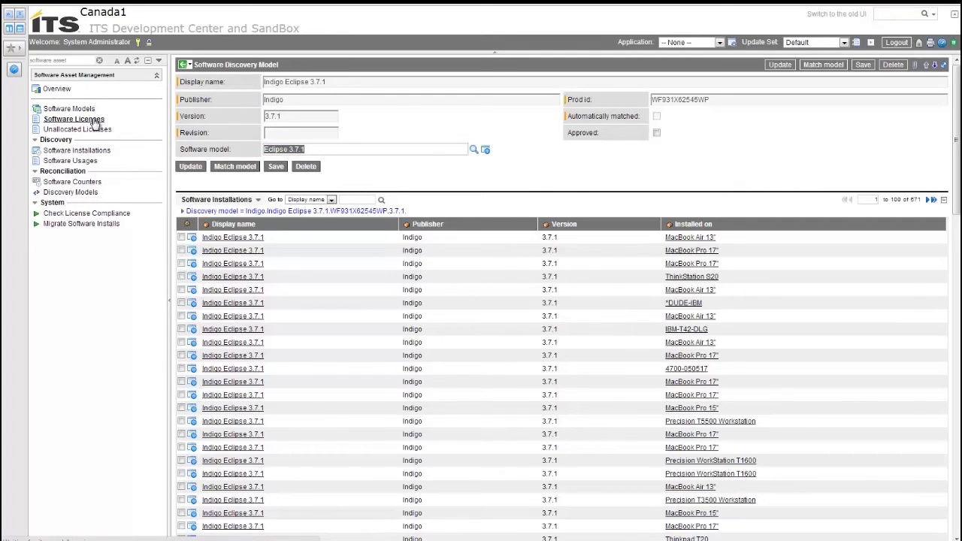
Open the Software Licenses list and the SW000001 Microsoft MSDN 2010 license
click(73, 119)
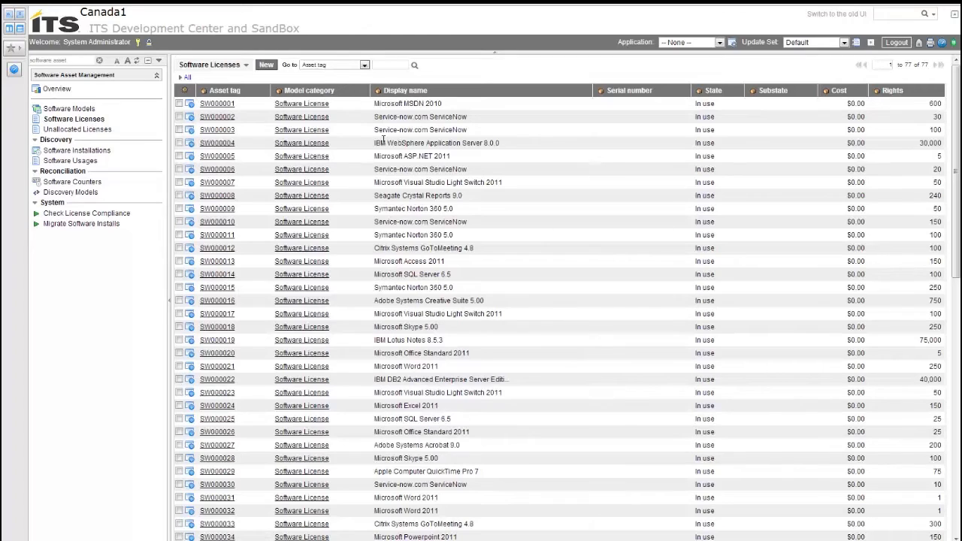
mouse_move(236, 92)
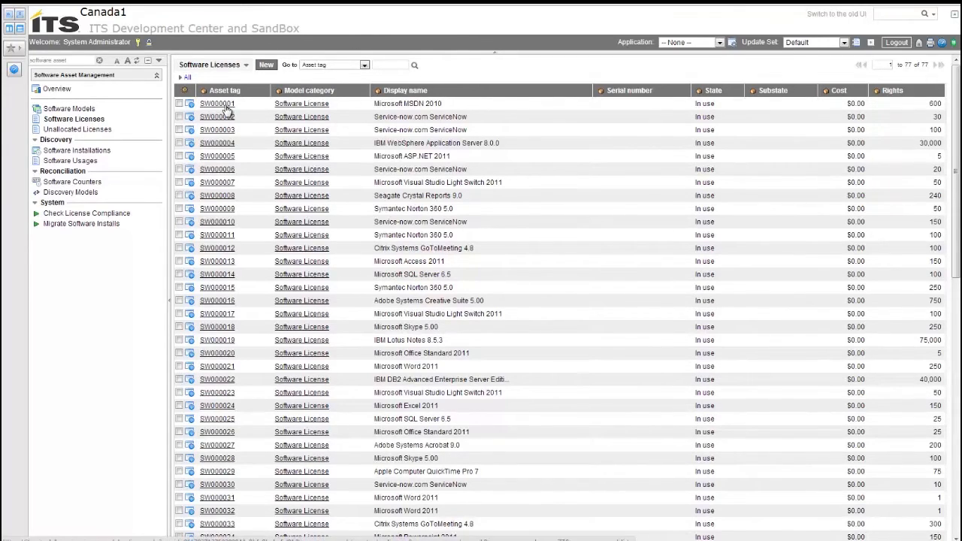
click(217, 103)
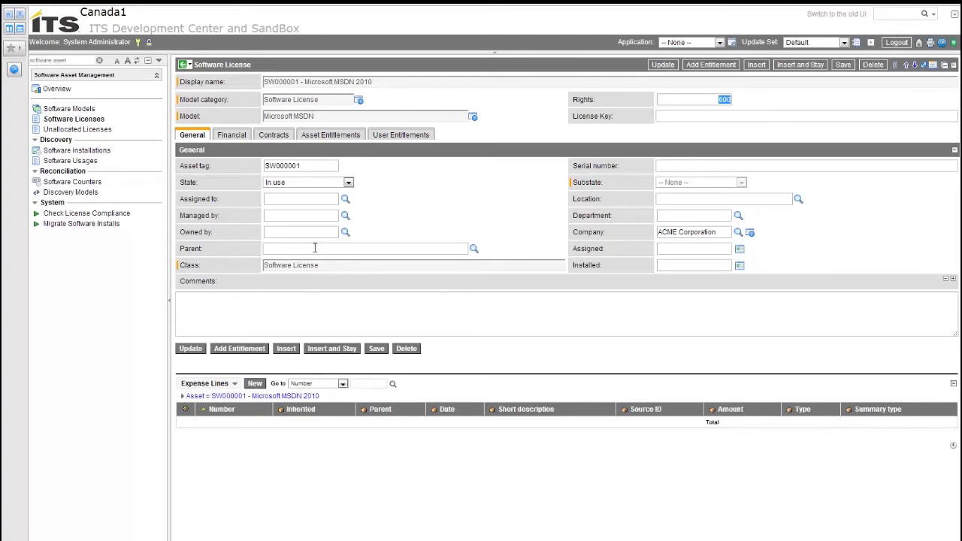
click(274, 135)
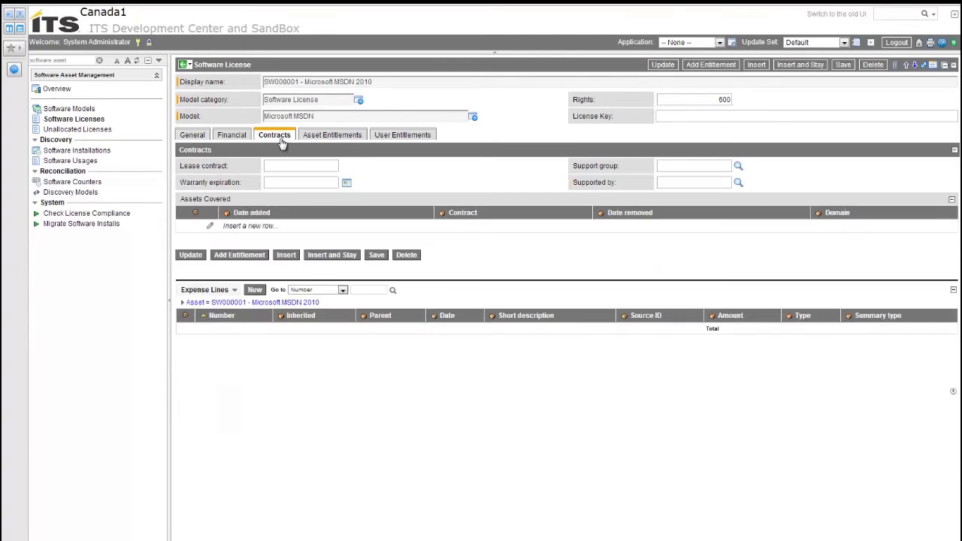
click(193, 135)
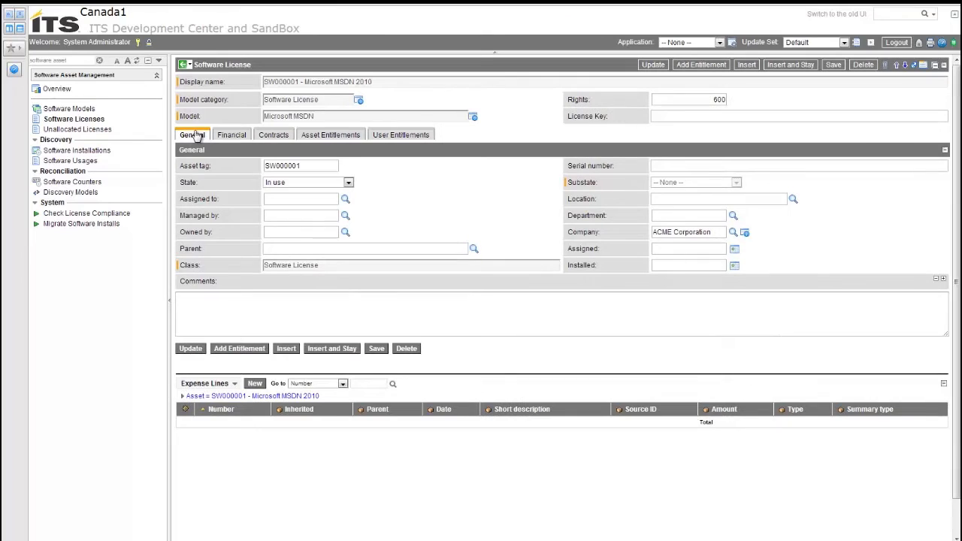
mouse_move(132, 130)
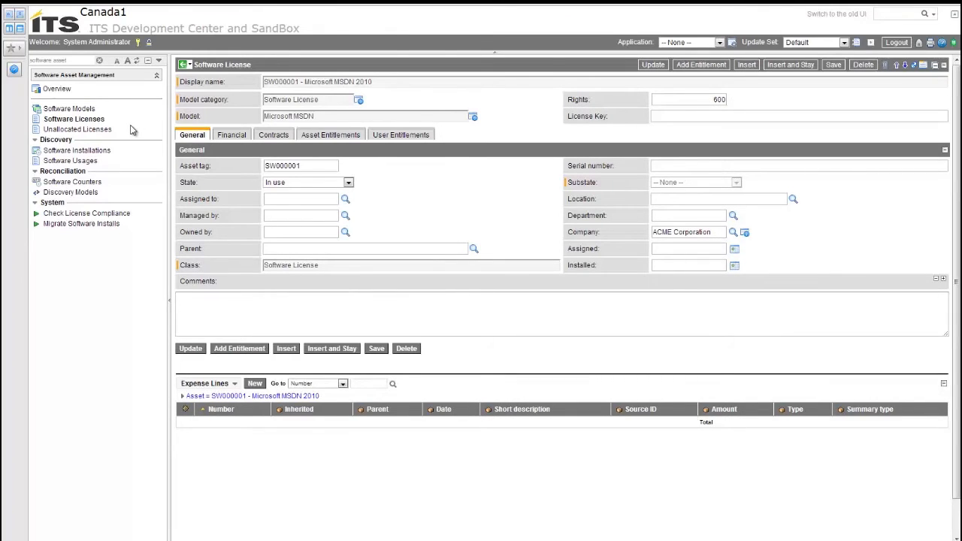
mouse_move(155, 201)
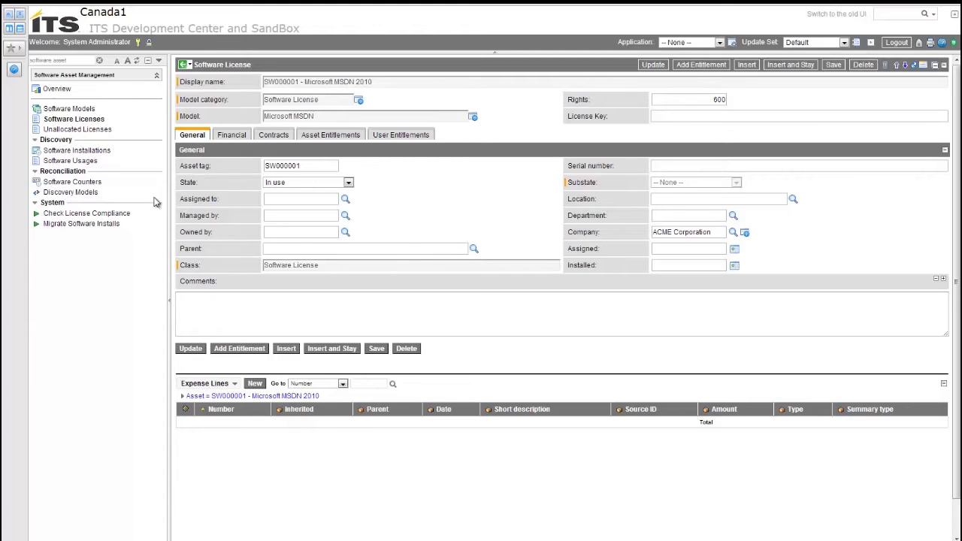
mouse_move(115, 160)
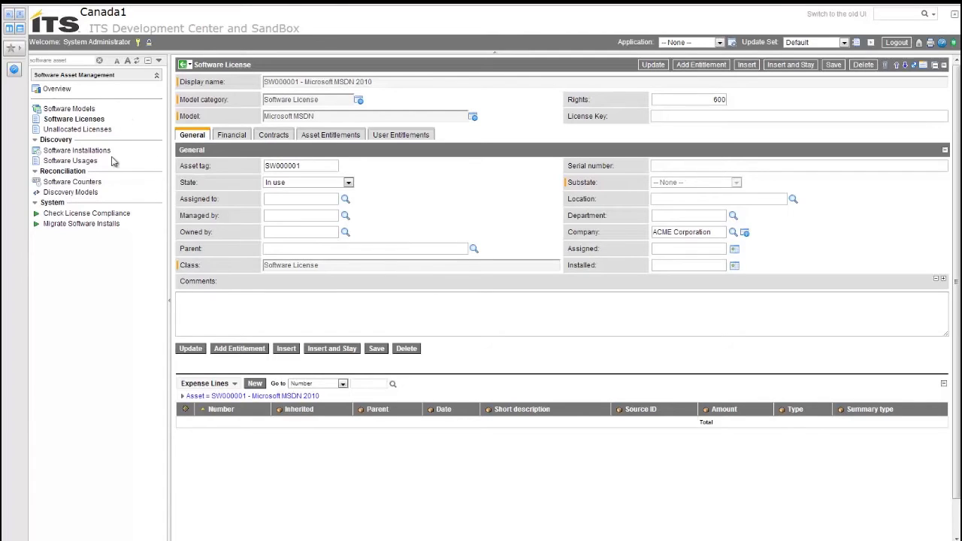
Run and confirm the full license compliance check from System > Check License Compliance
click(86, 213)
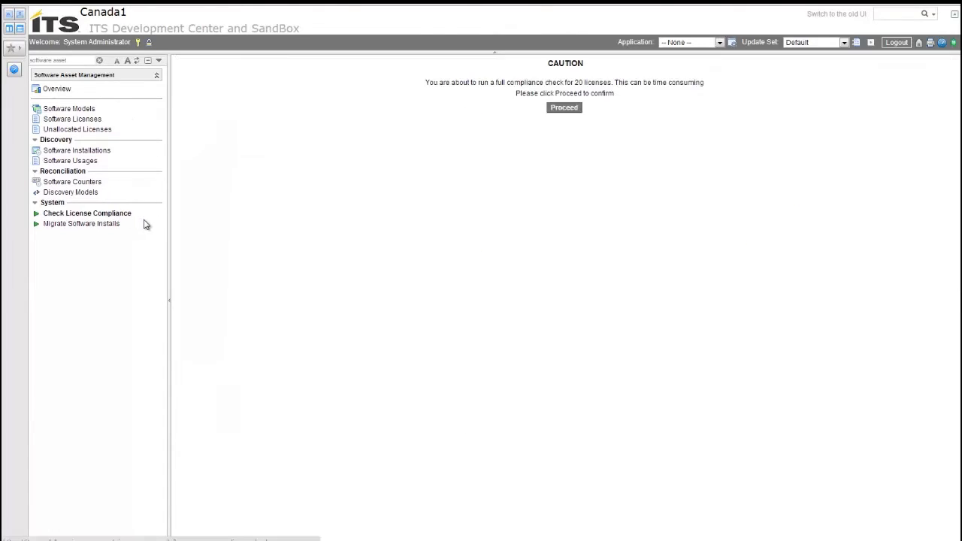
mouse_move(621, 156)
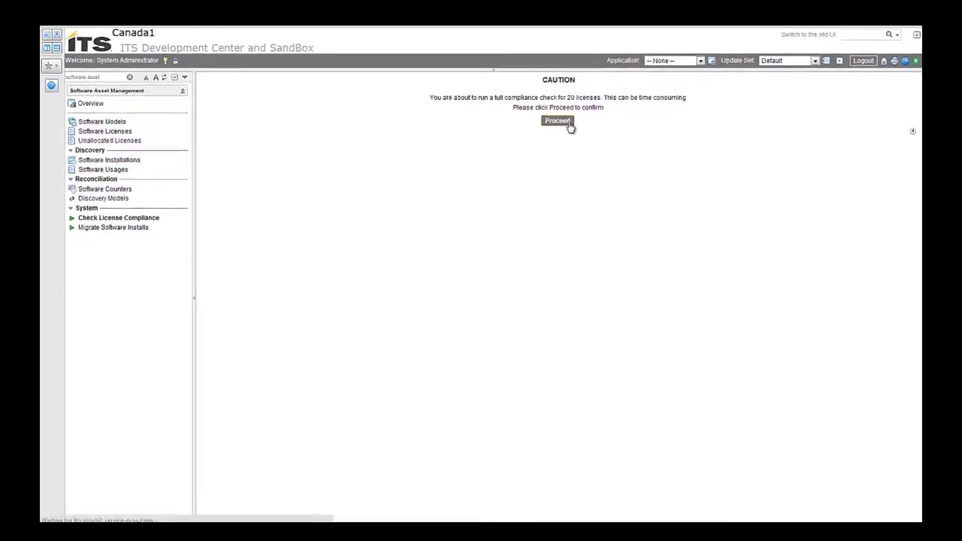
click(557, 121)
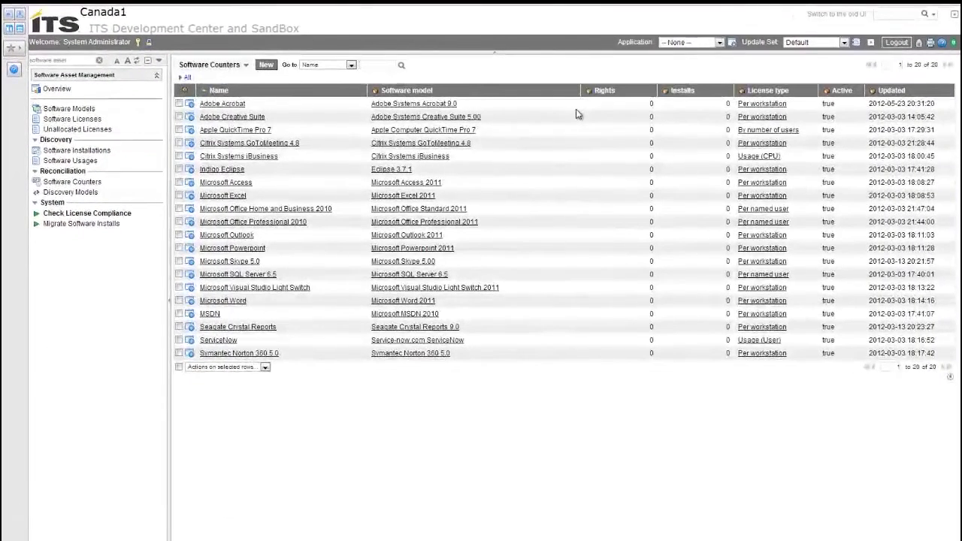
Refresh the Software Counters list to show updated rights, install counts and compliance colours
click(376, 64)
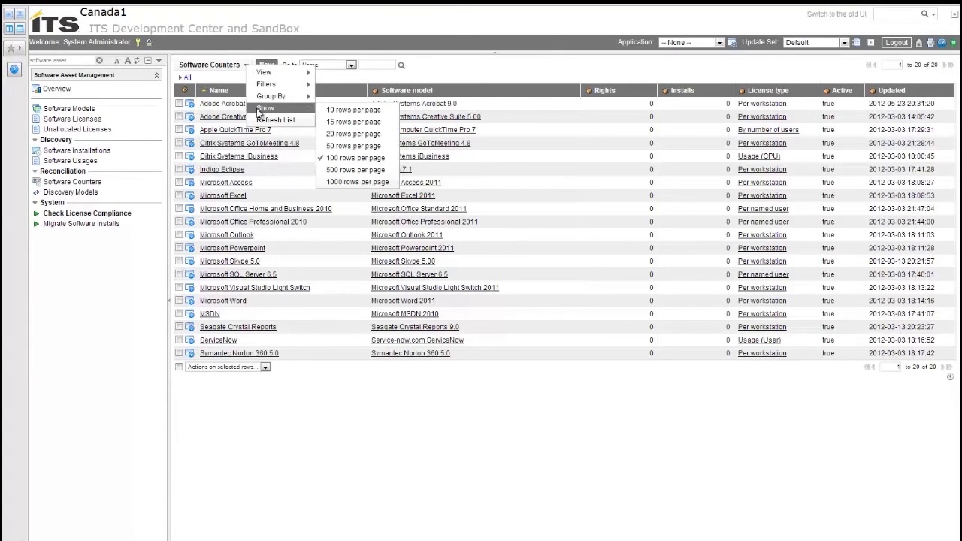
click(275, 119)
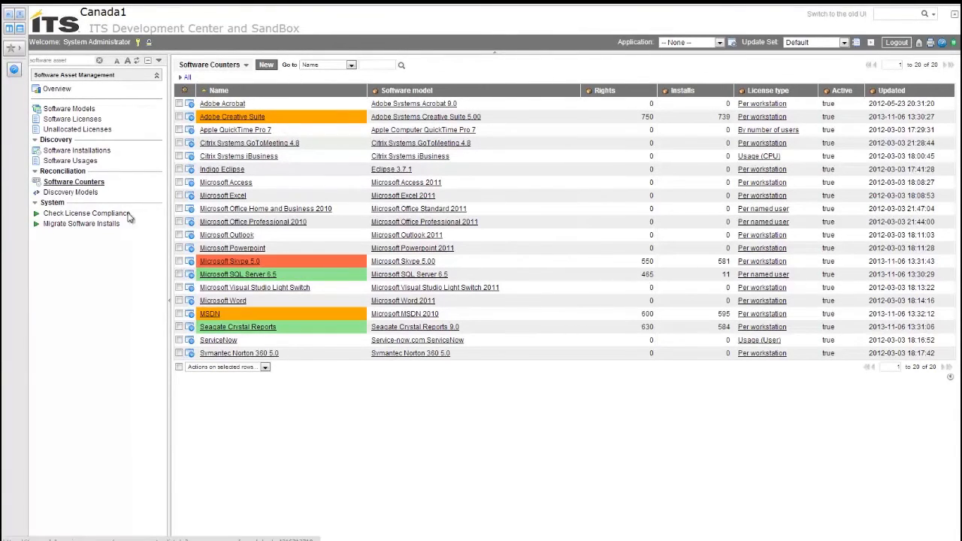
mouse_move(325, 343)
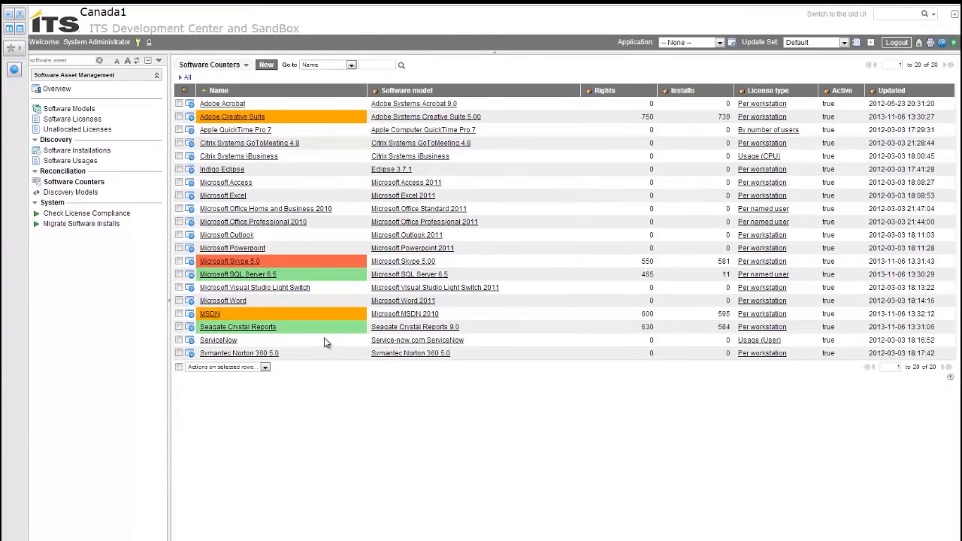
mouse_move(220, 320)
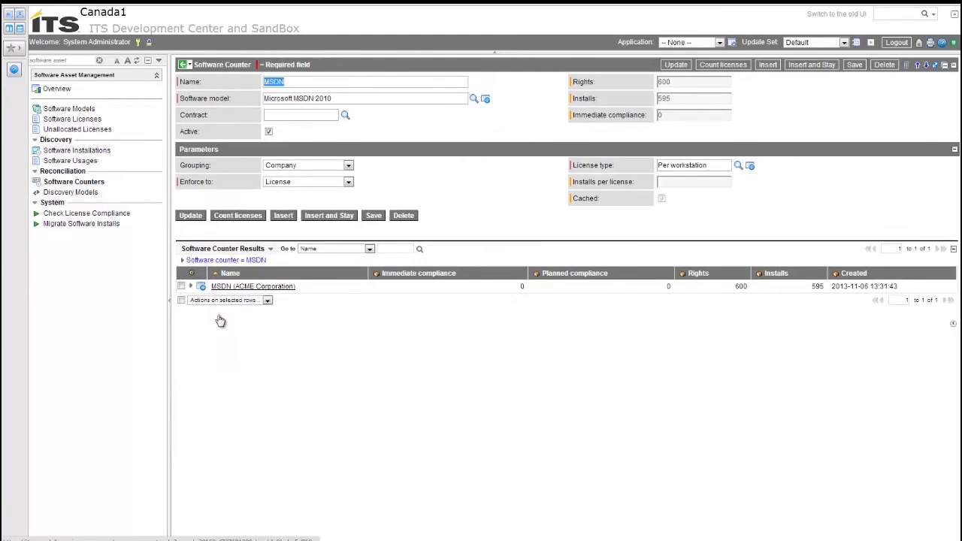
mouse_move(223, 338)
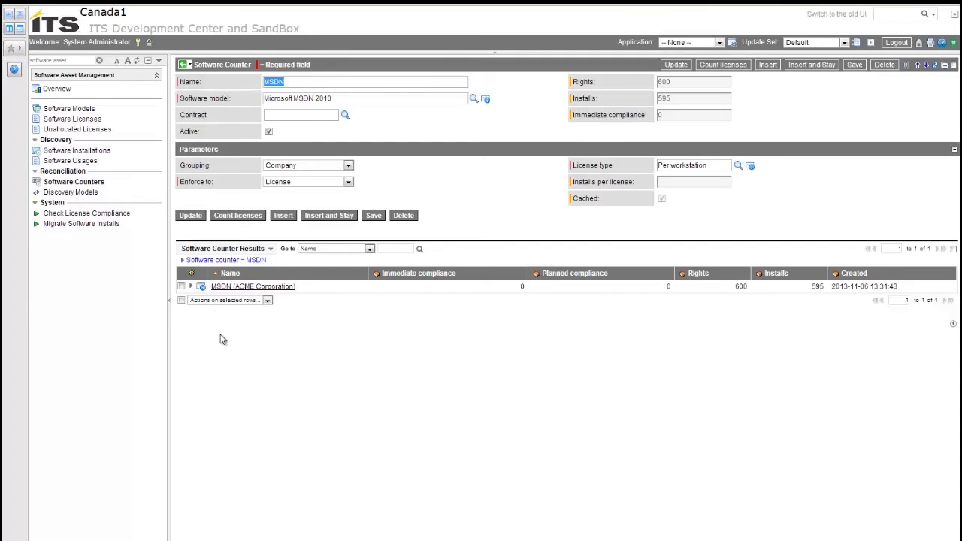
mouse_move(735, 170)
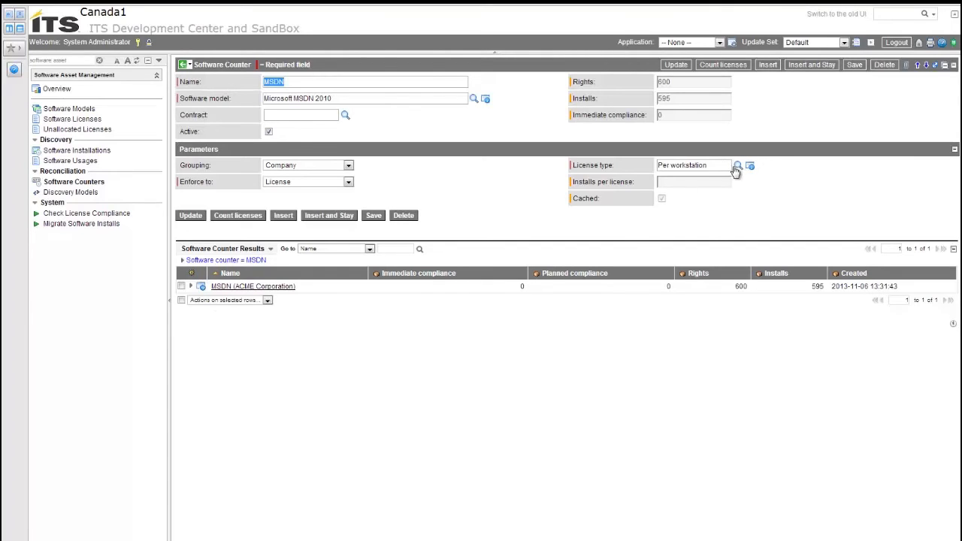
mouse_move(740, 167)
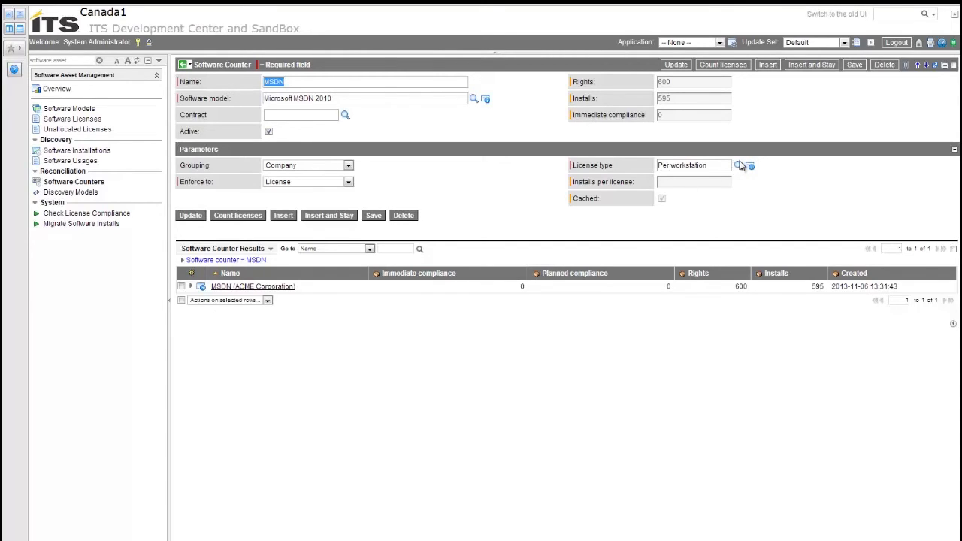
mouse_move(740, 165)
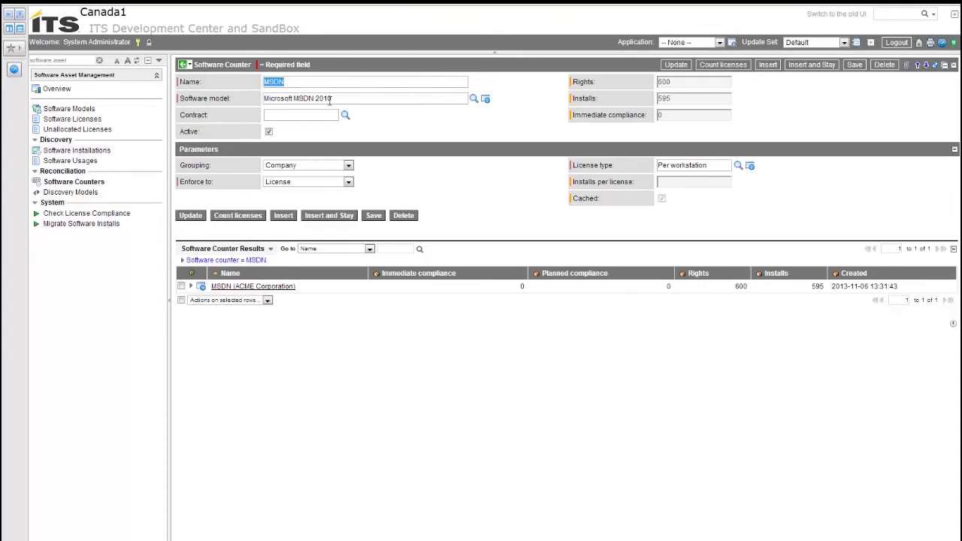
mouse_move(733, 164)
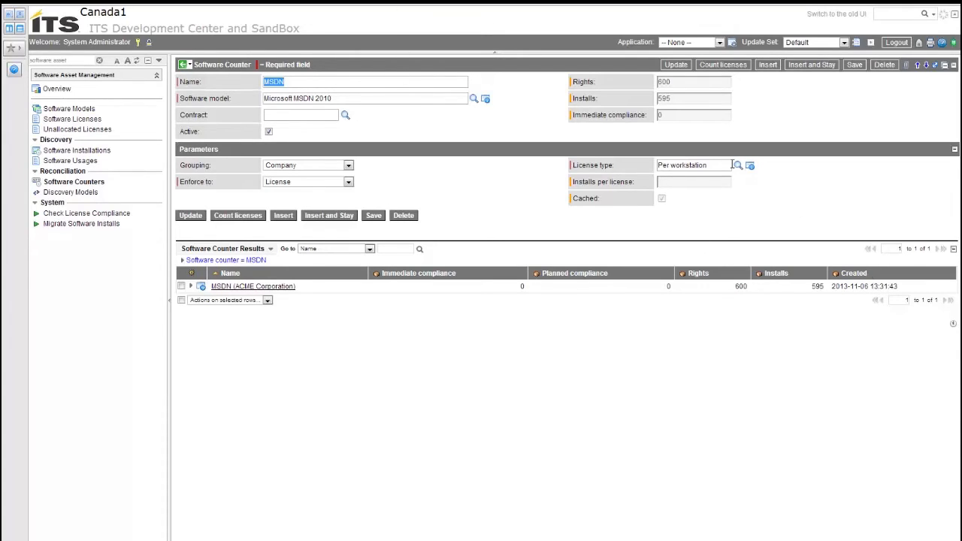
click(738, 165)
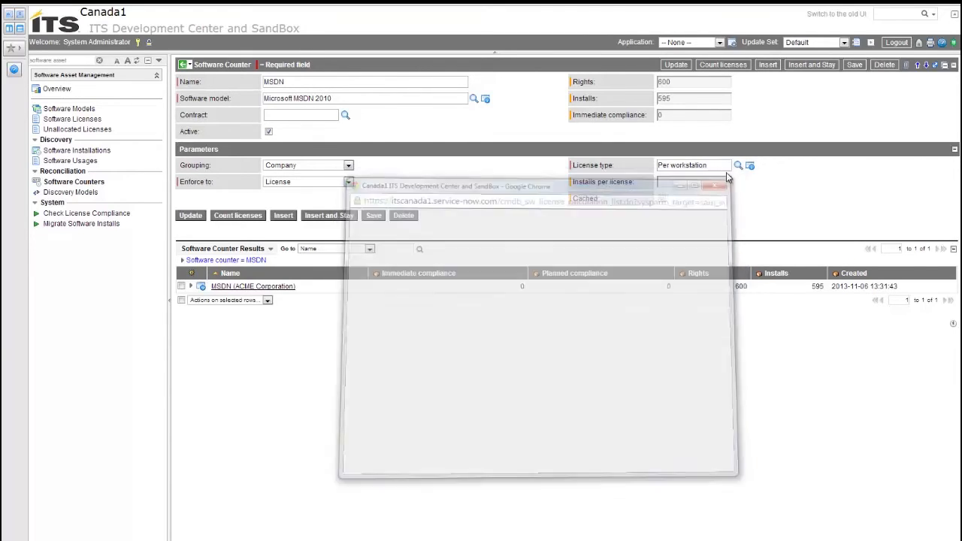
click(725, 178)
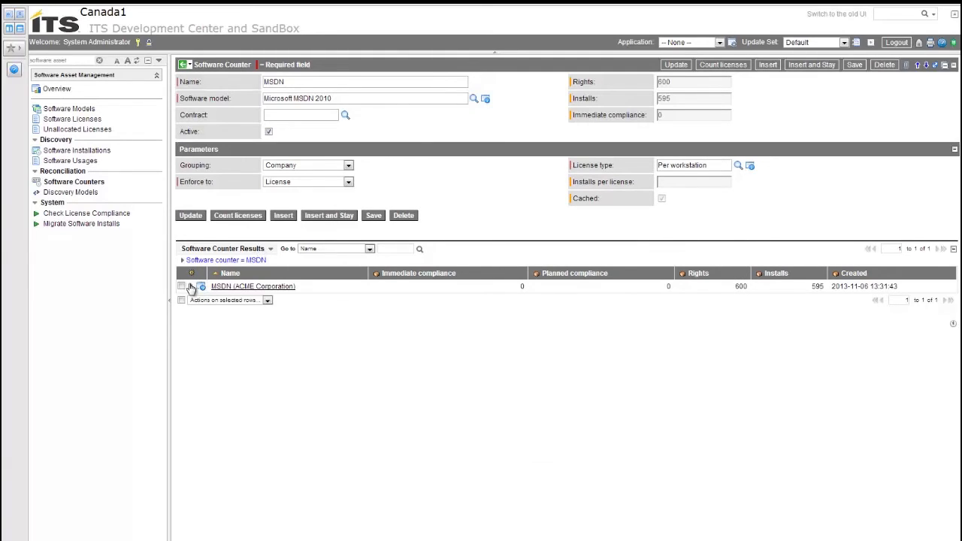
Expand MSDN (ACME Corporation) to show its four summaries and valuations
click(191, 287)
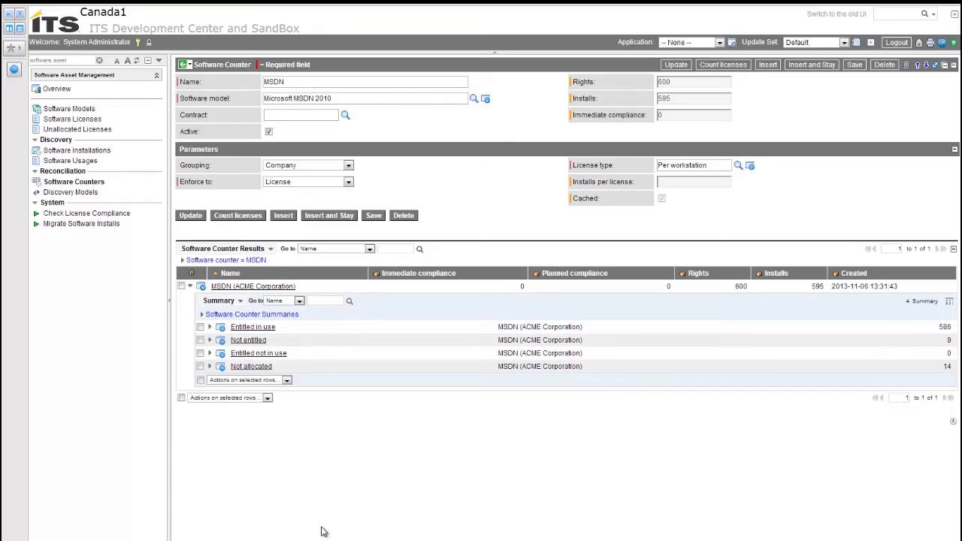
mouse_move(335, 438)
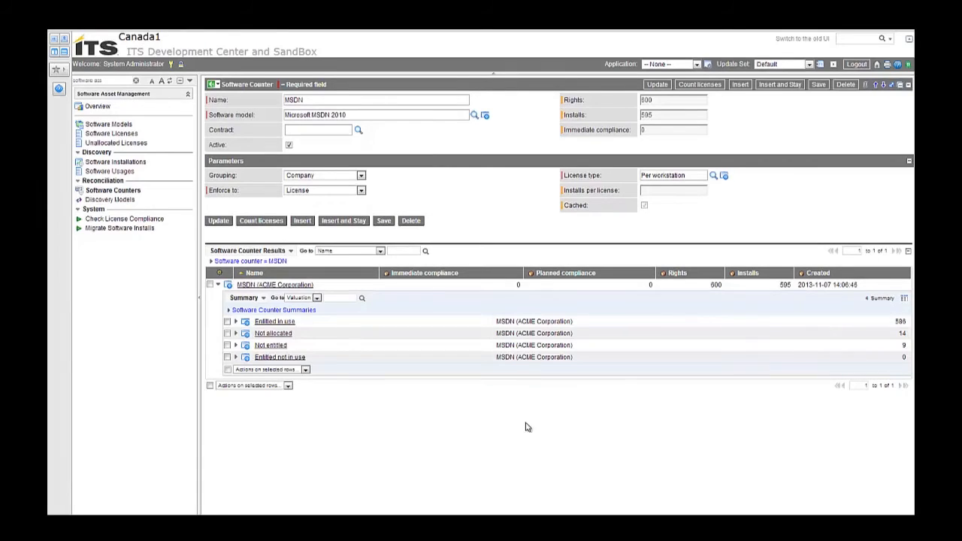
mouse_move(367, 402)
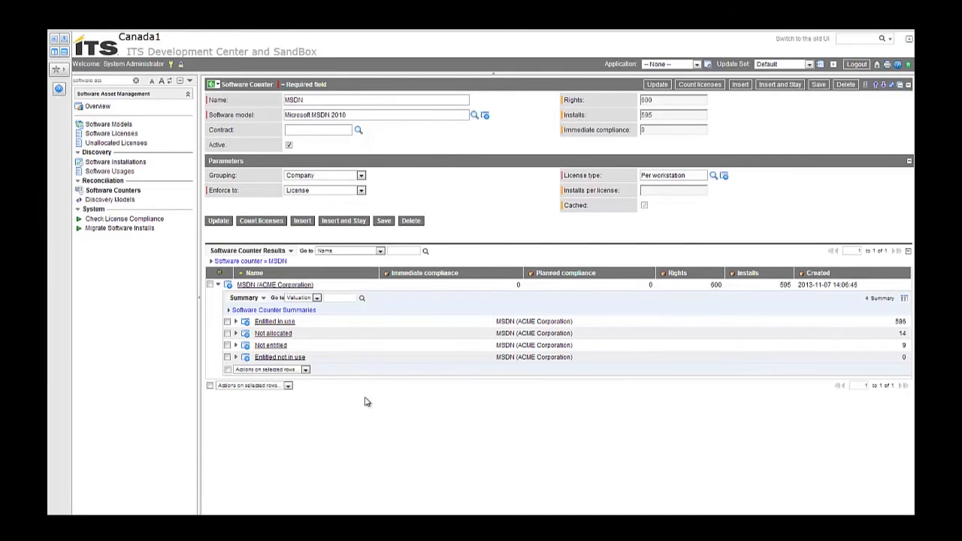
mouse_move(284, 398)
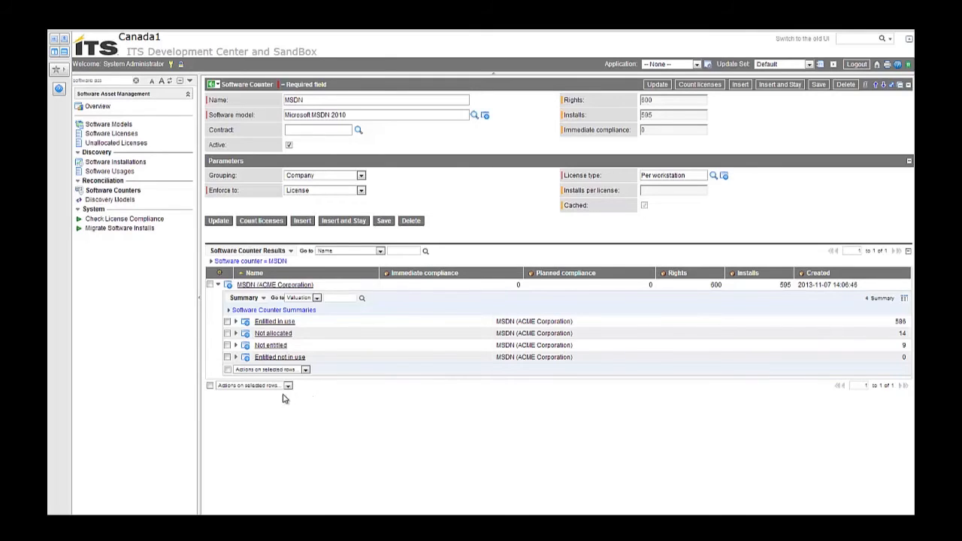
mouse_move(340, 374)
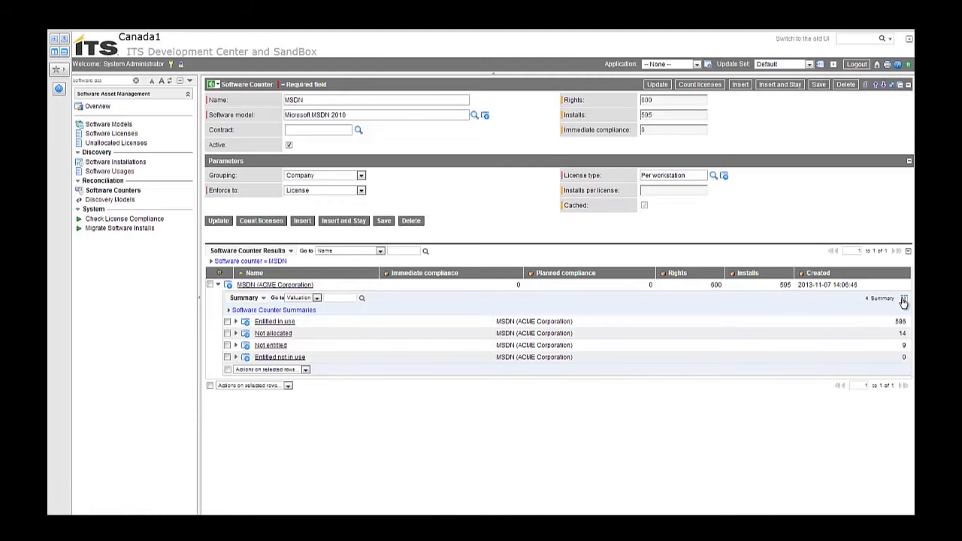
Show Type, Name and Valuation headings on MSDN summaries, sorted by Type descending
click(902, 299)
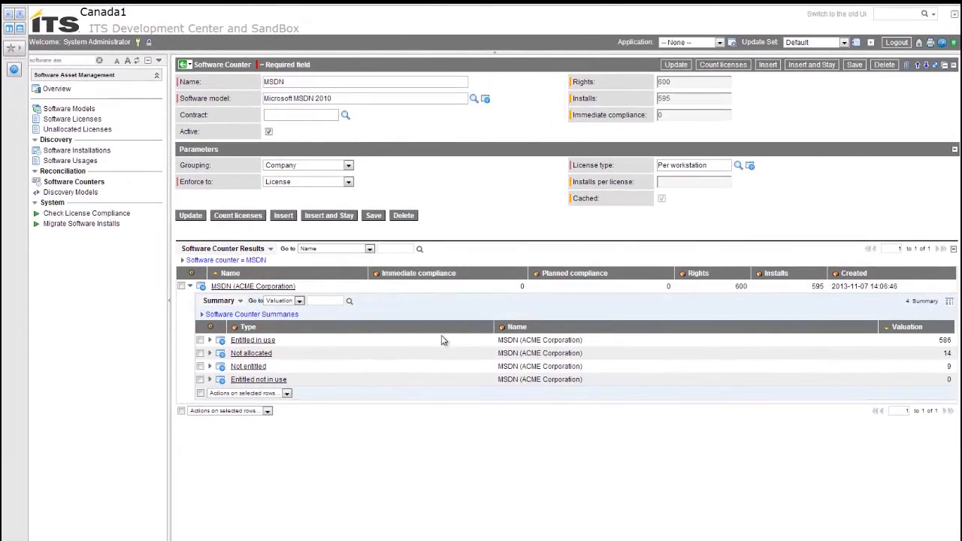
mouse_move(357, 333)
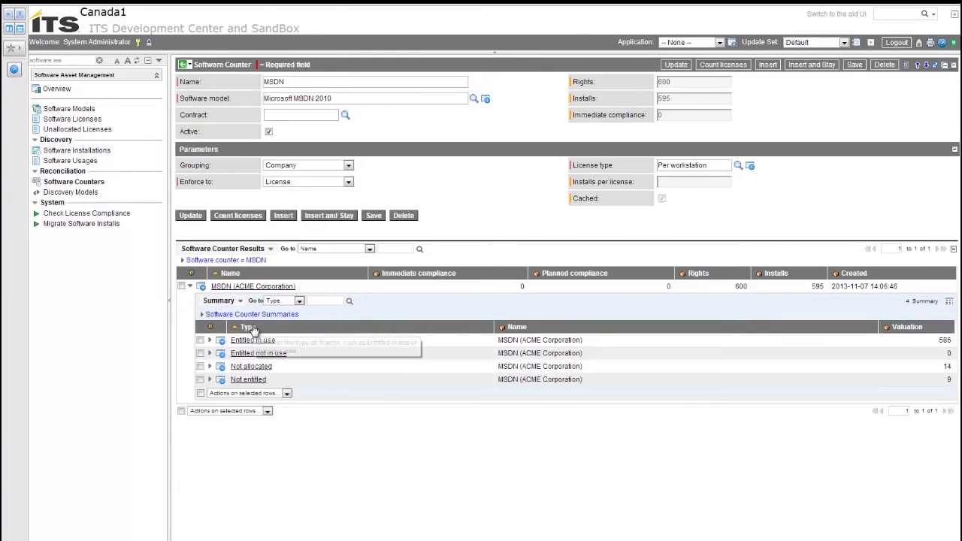
click(248, 327)
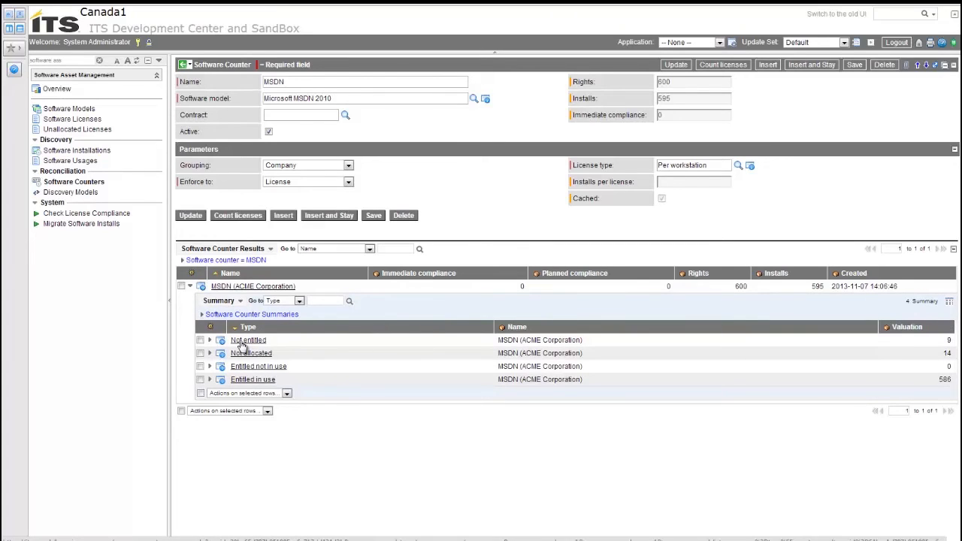
Open MSDN's Not entitled summary listing nine MSDN 2010 installs, and bring up column options
click(247, 339)
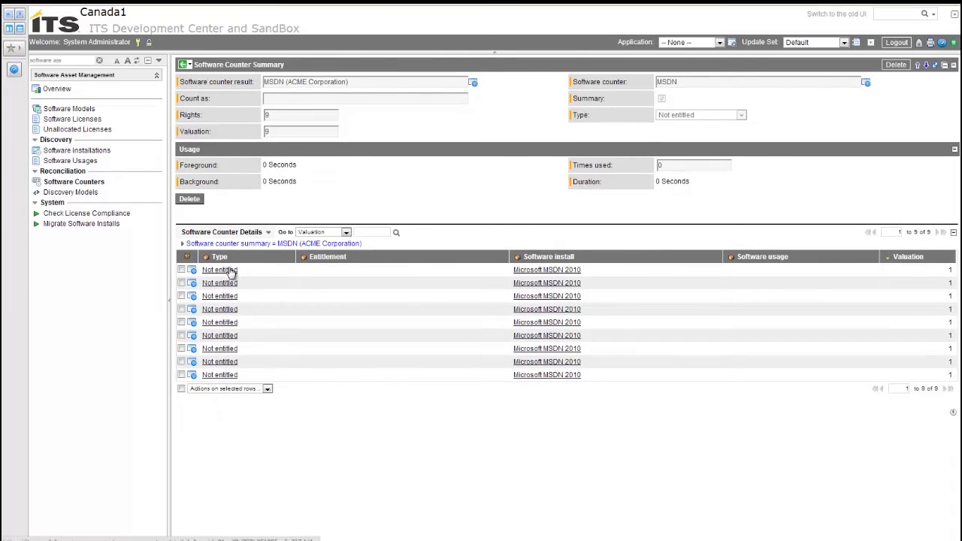
mouse_move(546, 270)
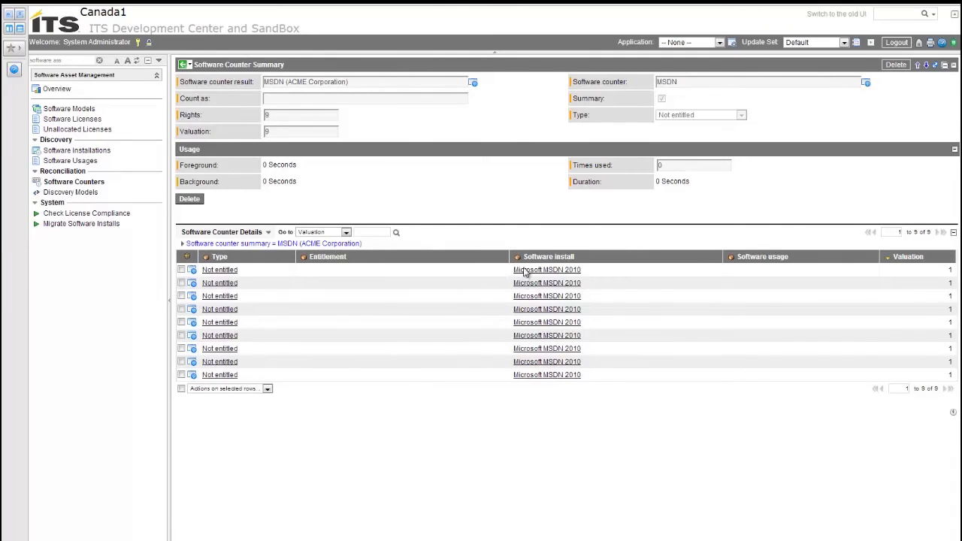
mouse_move(529, 376)
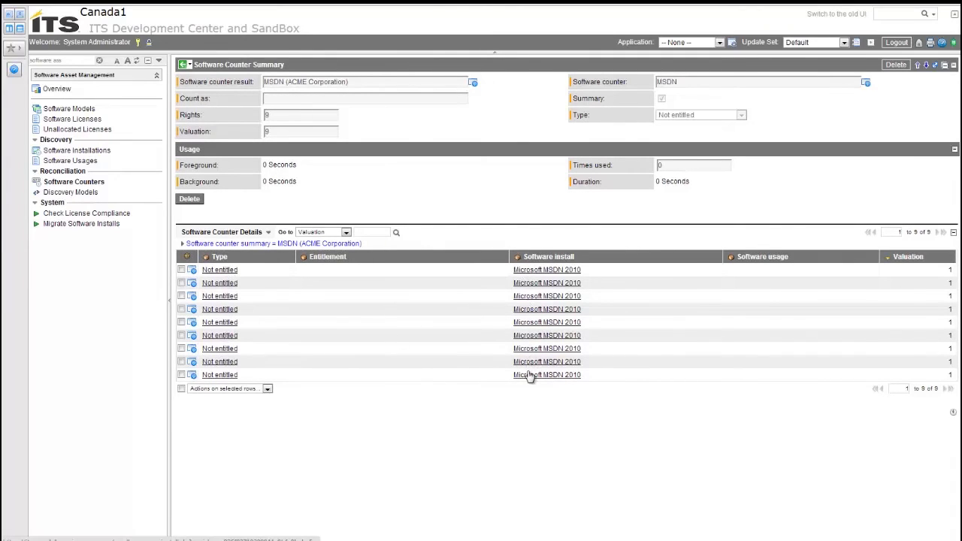
mouse_move(270, 314)
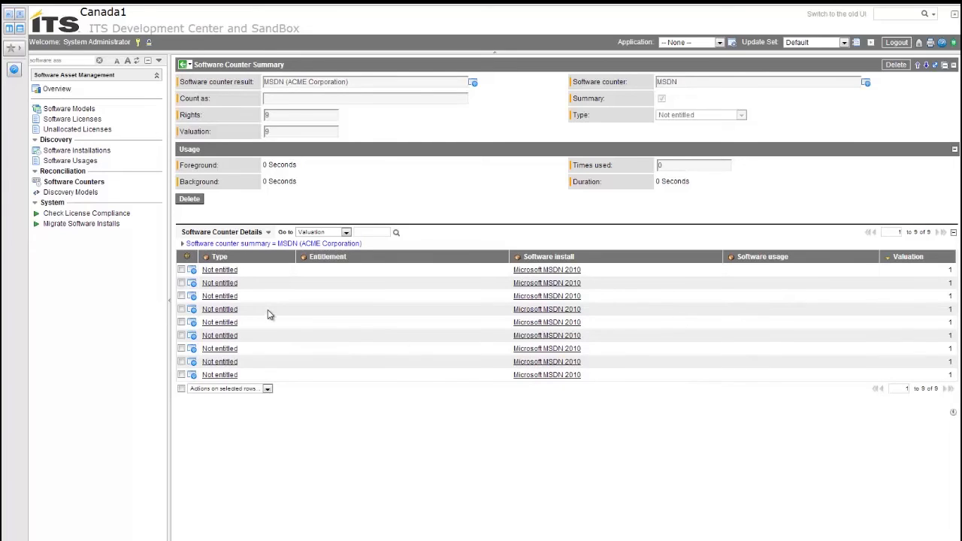
mouse_move(453, 347)
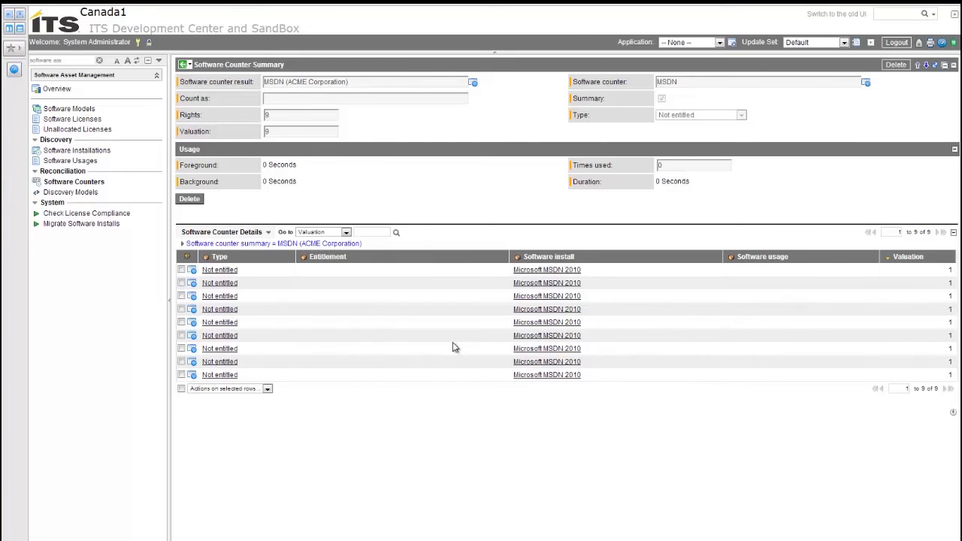
mouse_move(595, 406)
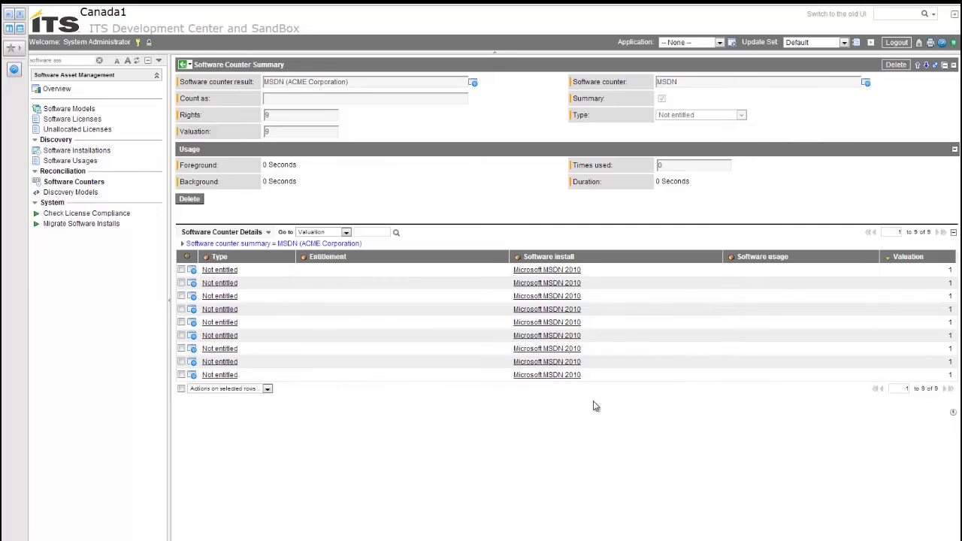
mouse_move(432, 347)
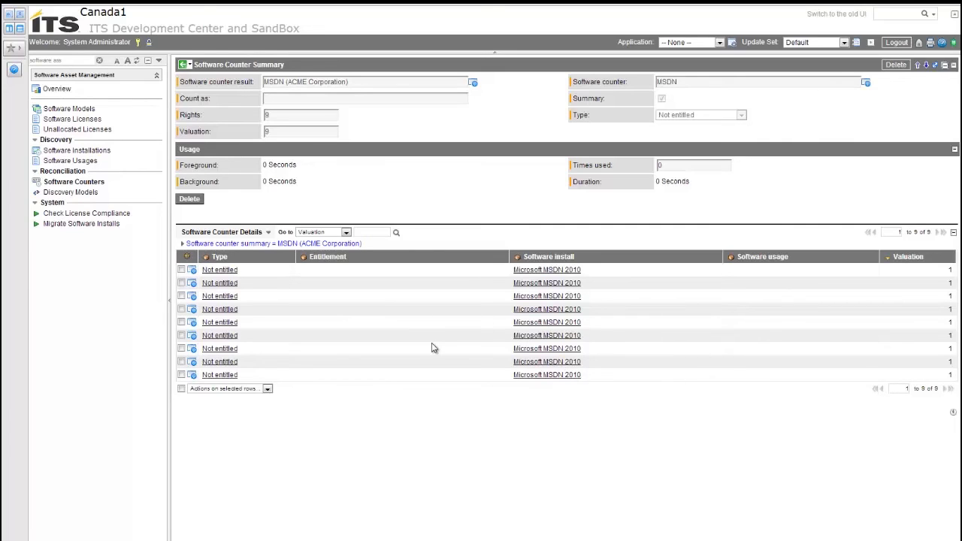
mouse_move(475, 379)
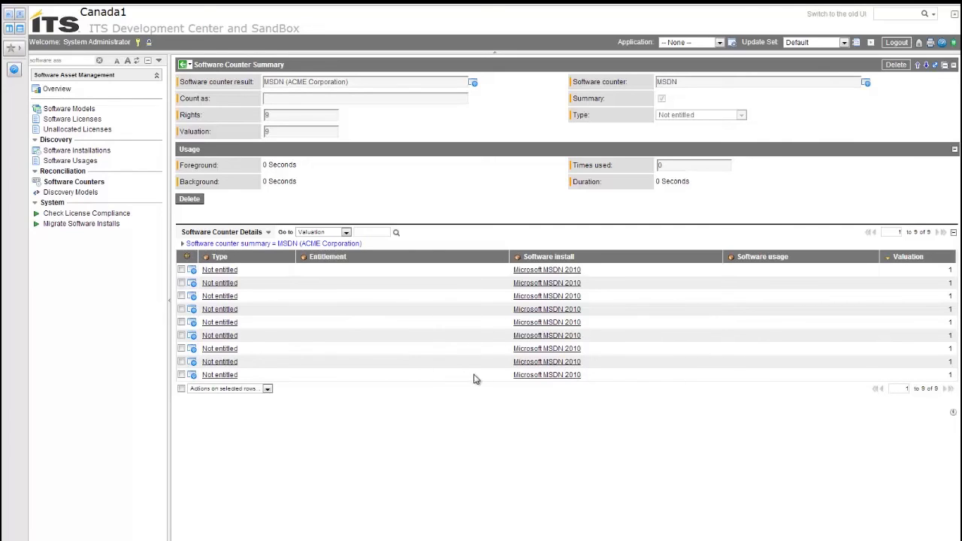
mouse_move(537, 368)
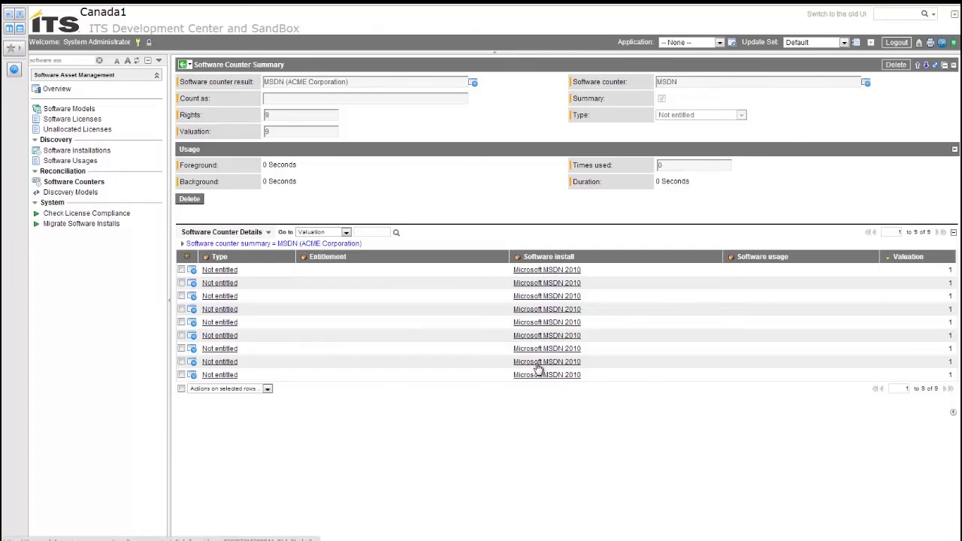
mouse_move(517, 344)
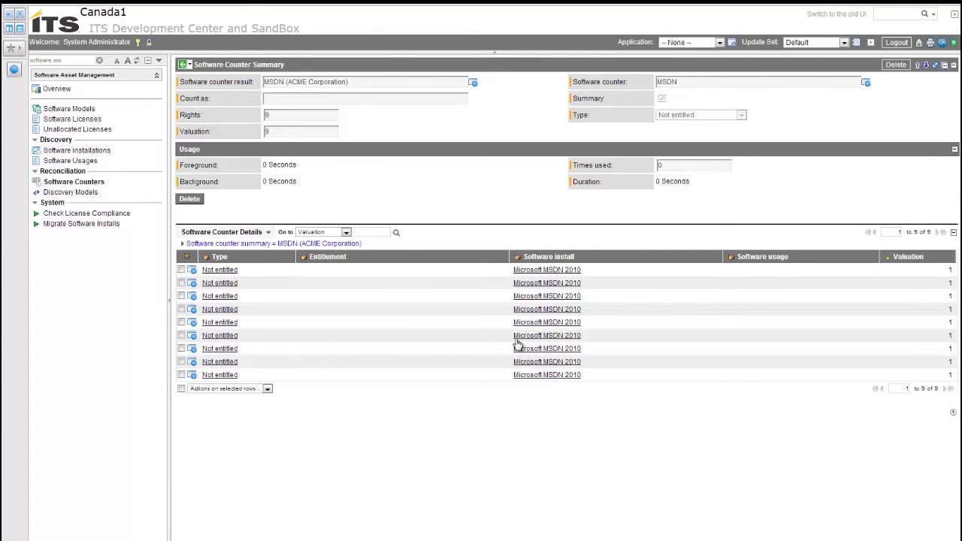
mouse_move(445, 255)
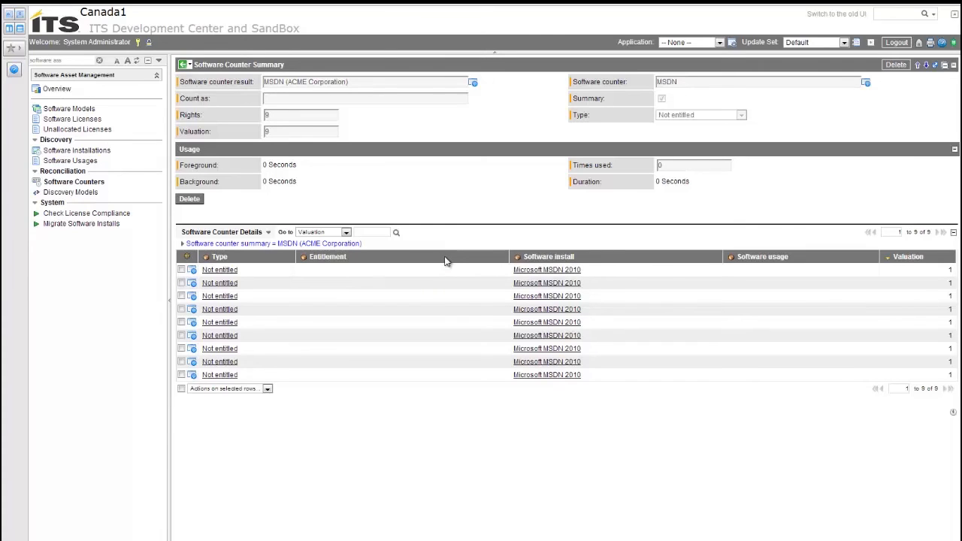
click(327, 257)
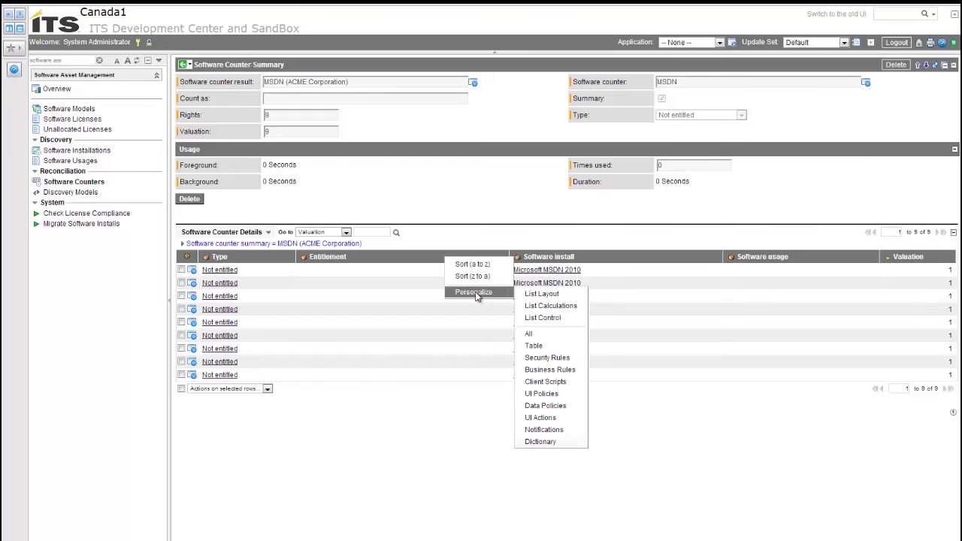
mouse_move(541, 293)
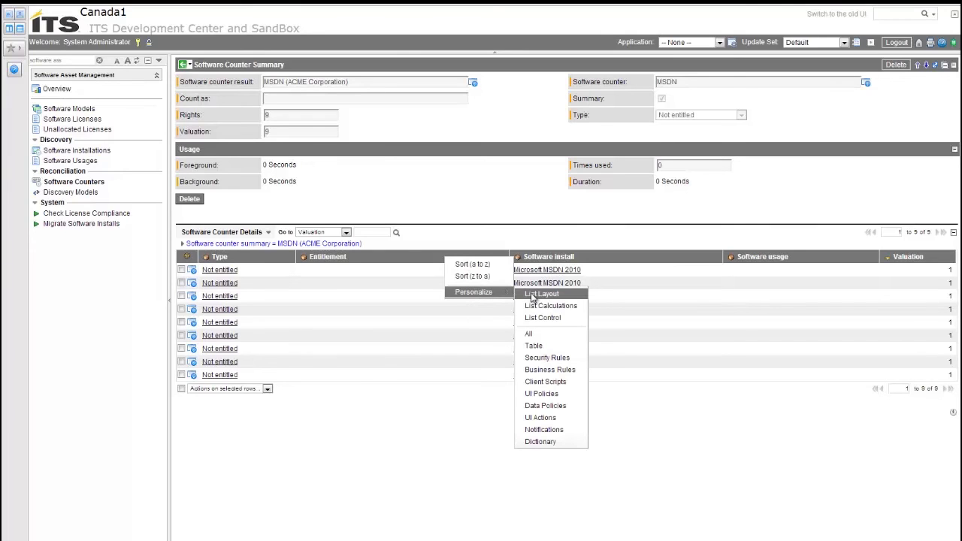
Open Personalize List and expand the Software install reference field to reveal its fields
click(472, 292)
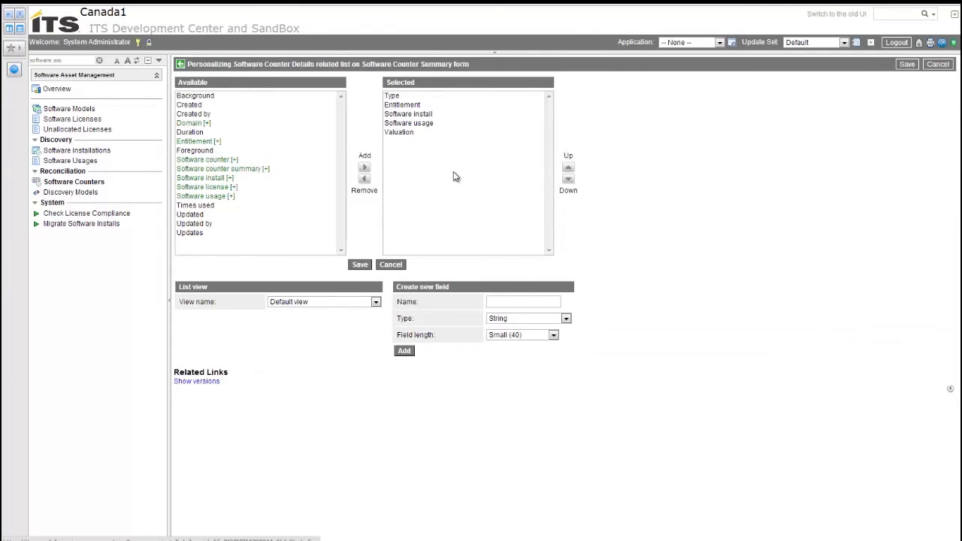
mouse_move(408, 114)
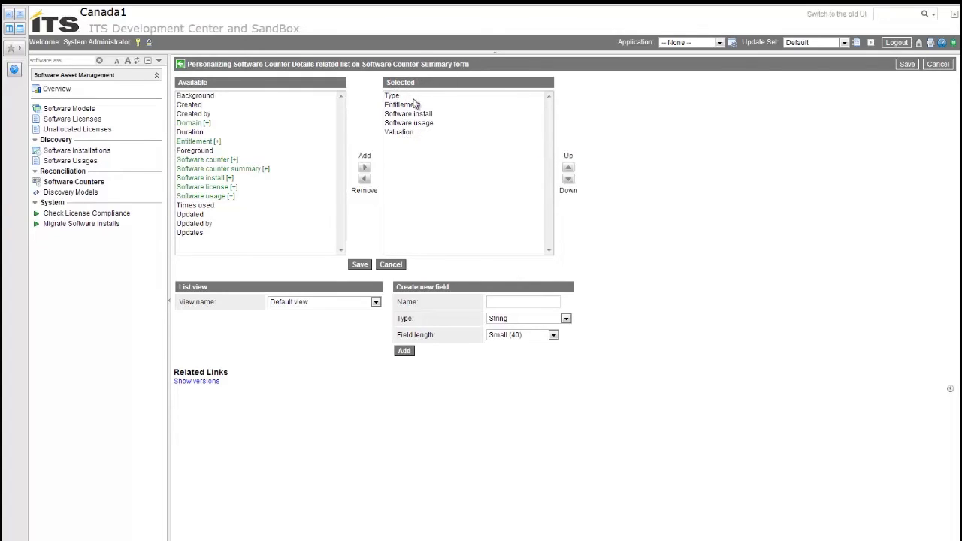
mouse_move(298, 127)
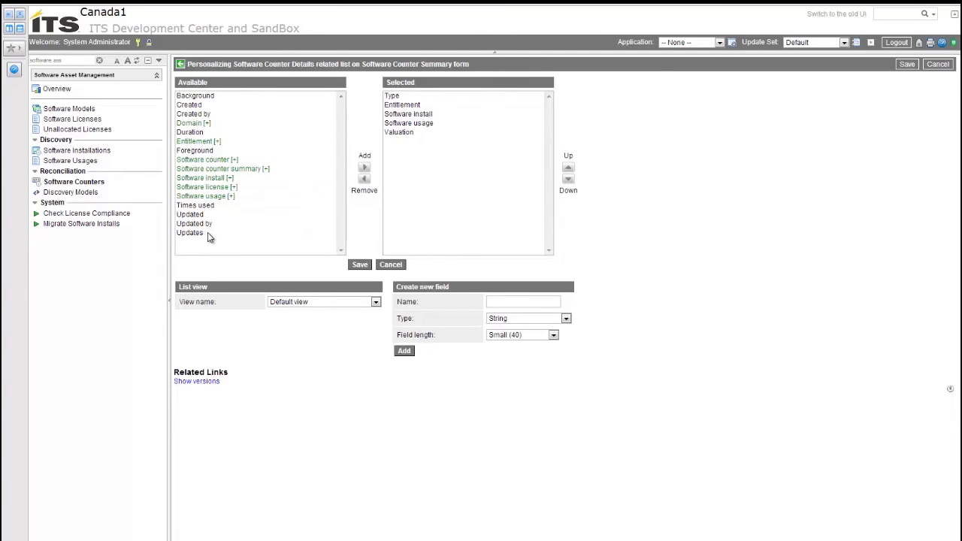
mouse_move(212, 186)
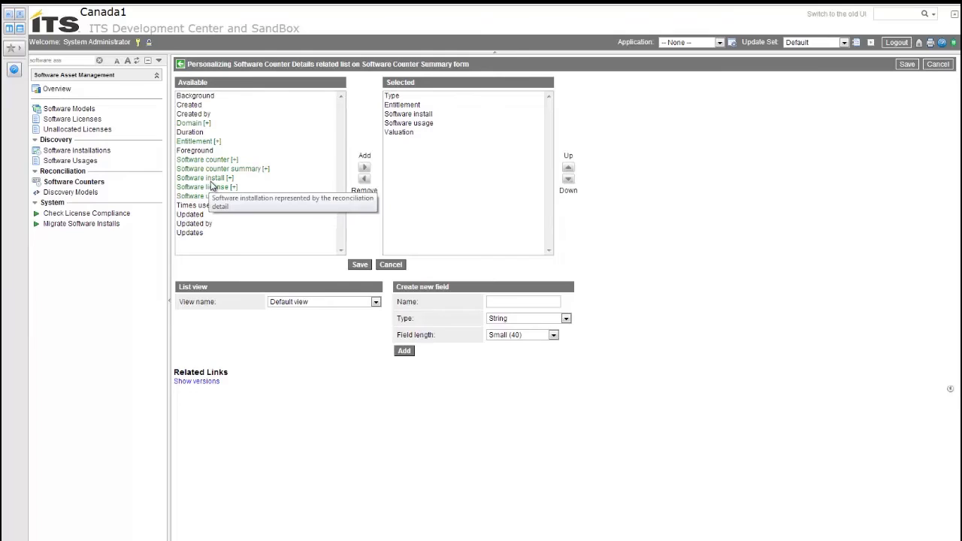
mouse_move(233, 184)
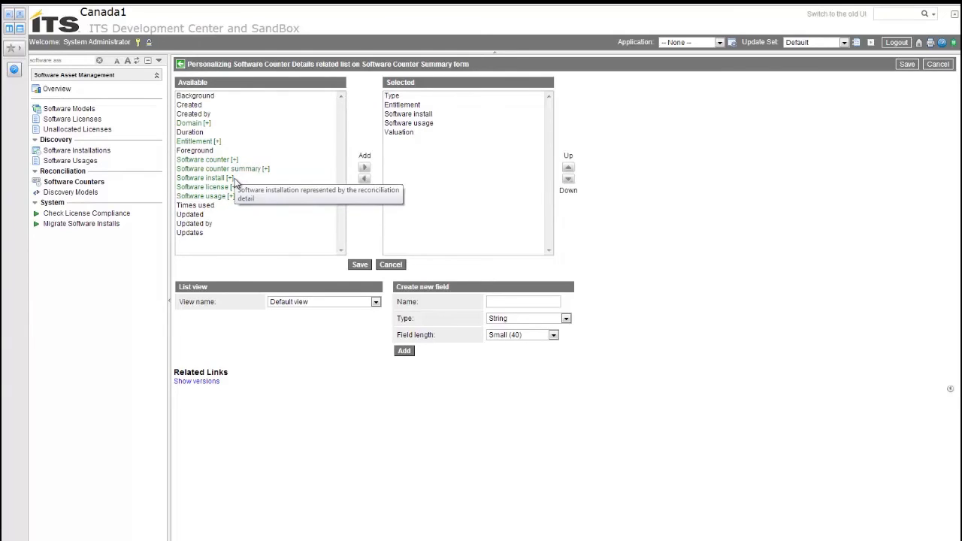
click(204, 178)
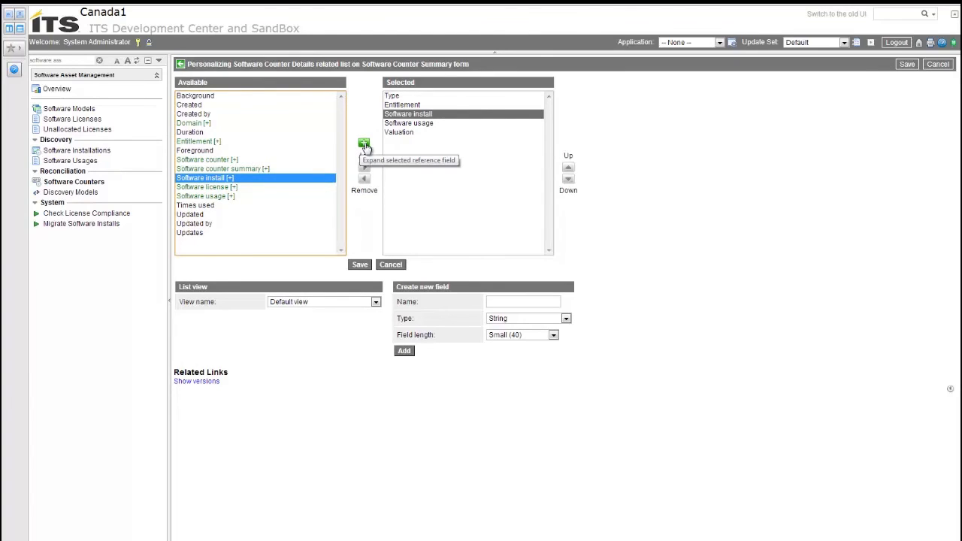
click(364, 144)
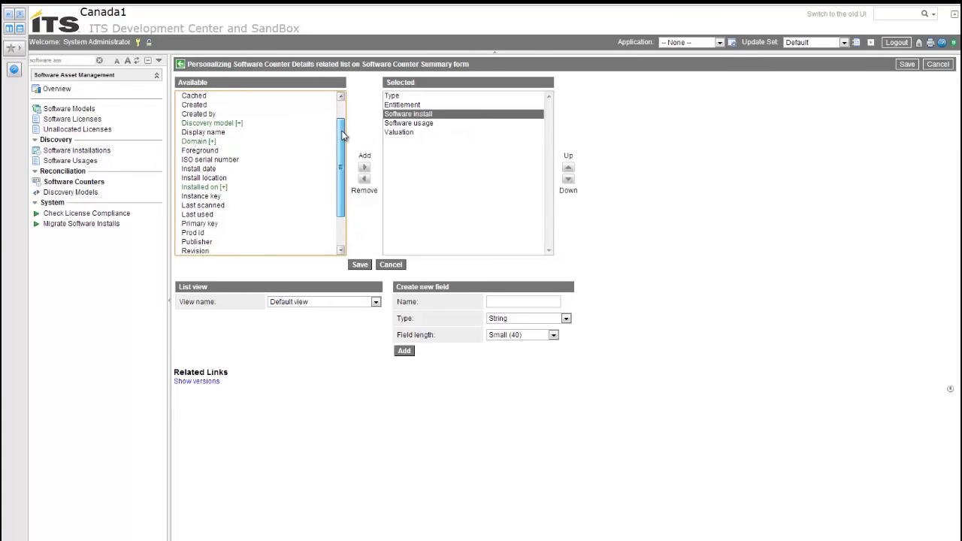
mouse_move(203, 186)
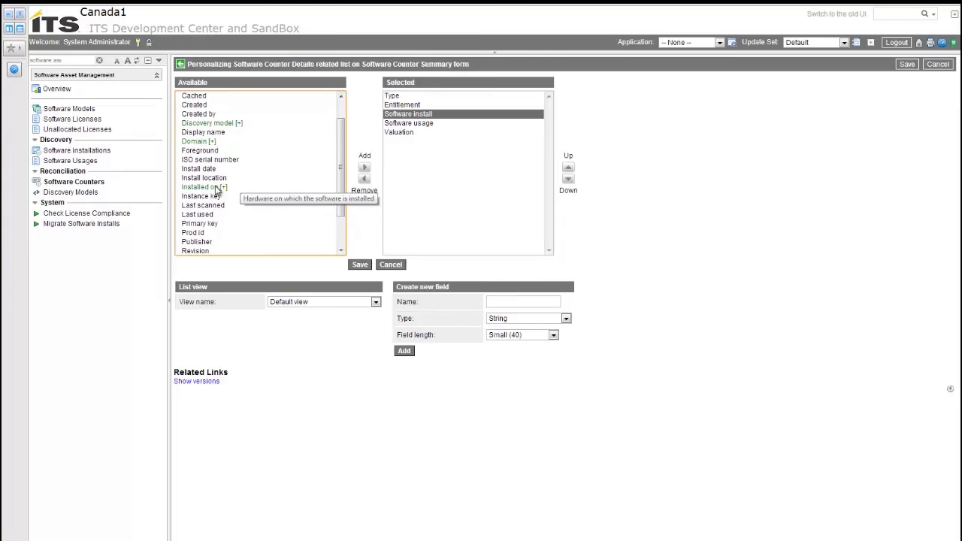
Add Software install.Installed on and its Assigned to field to the selected columns
click(203, 186)
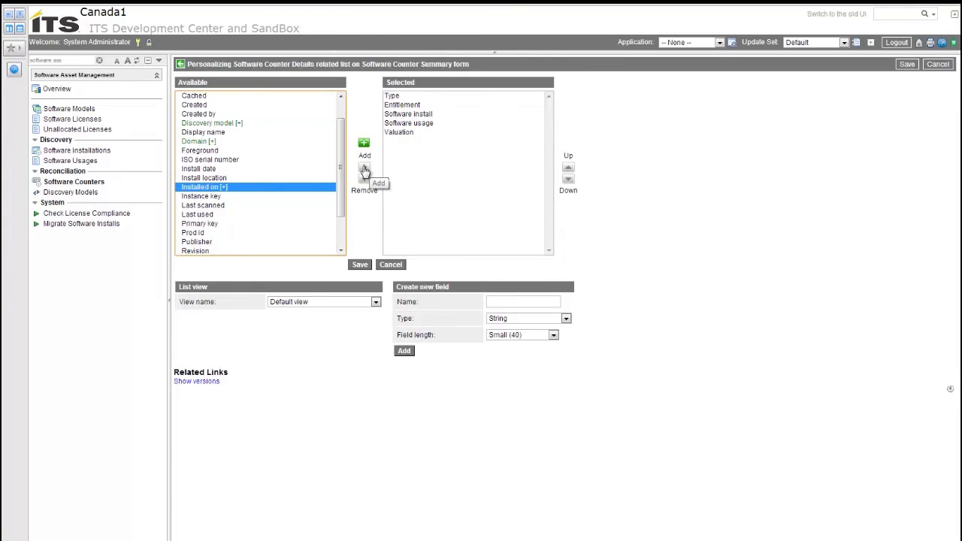
click(364, 142)
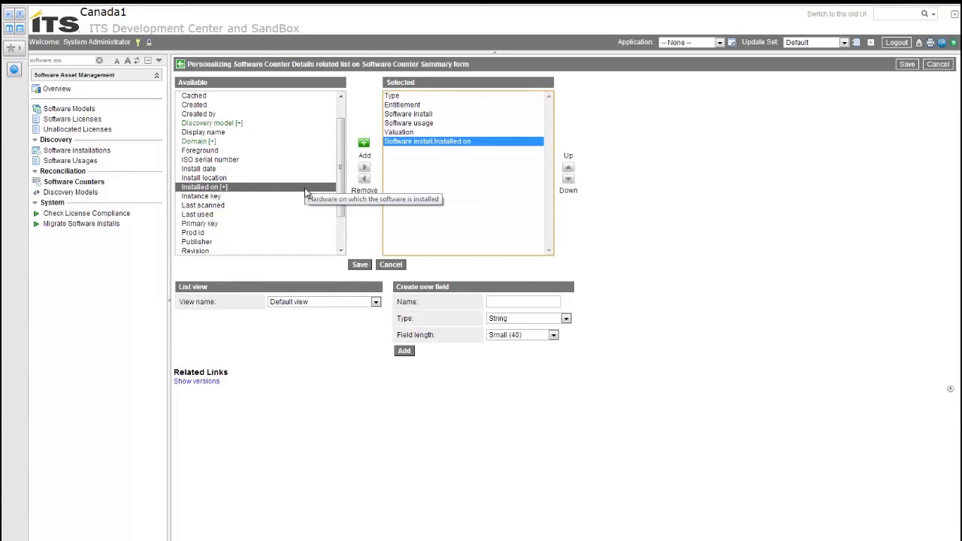
mouse_move(364, 144)
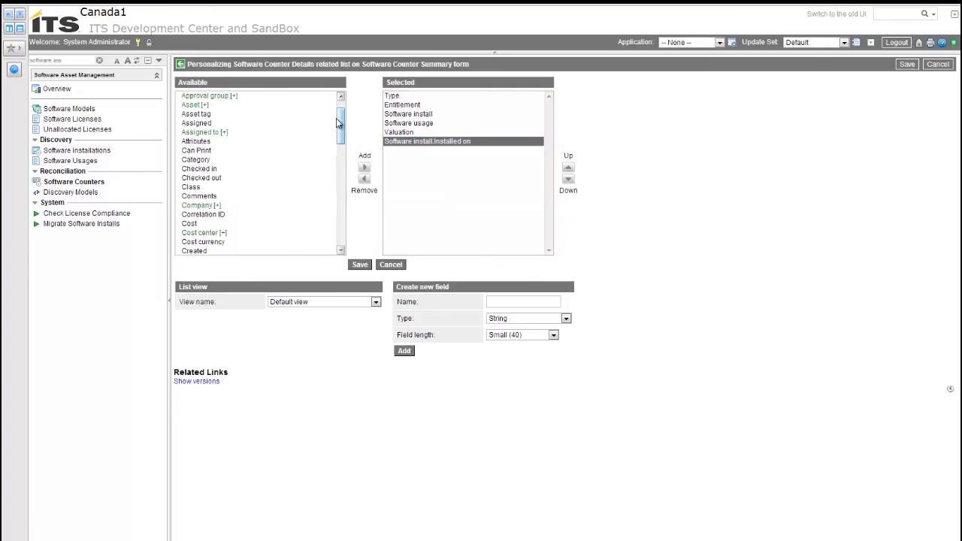
scroll(up, 3)
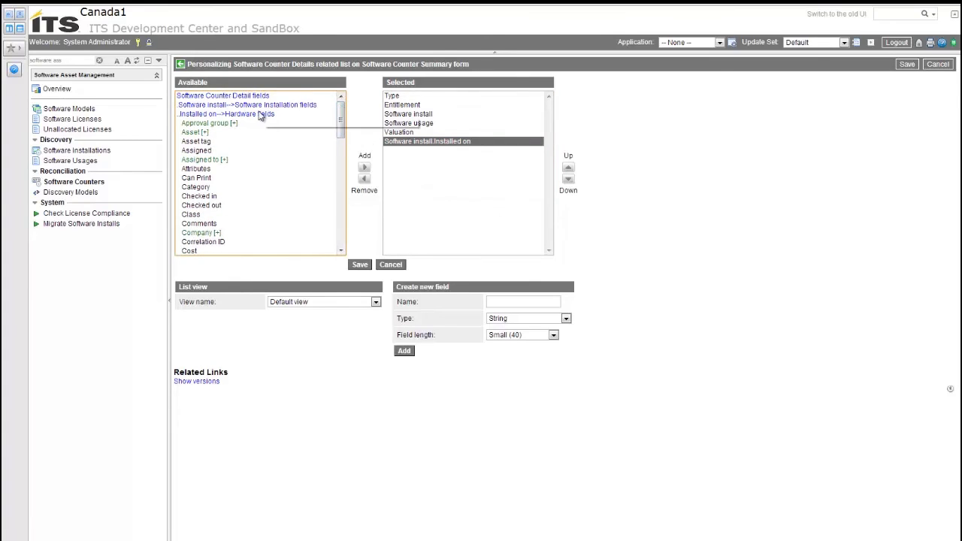
mouse_move(203, 159)
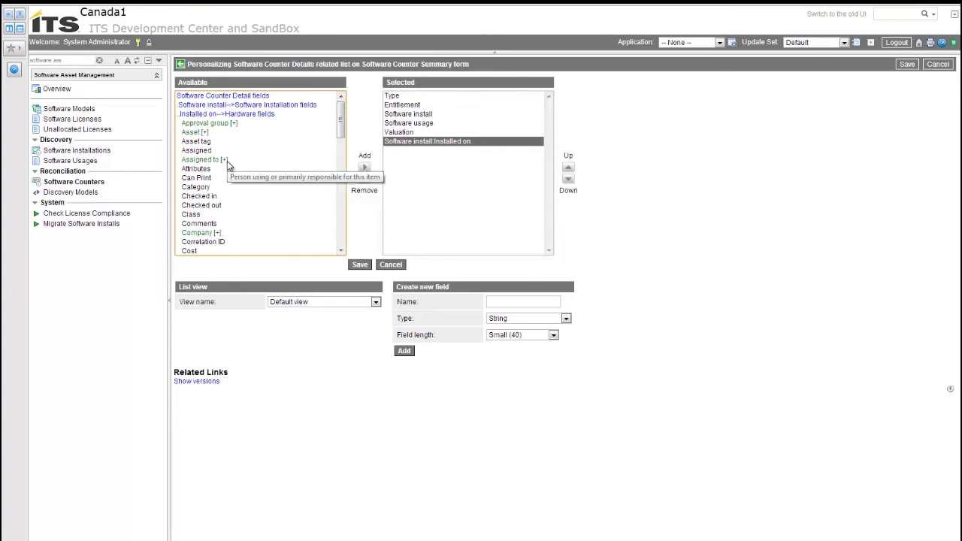
click(203, 159)
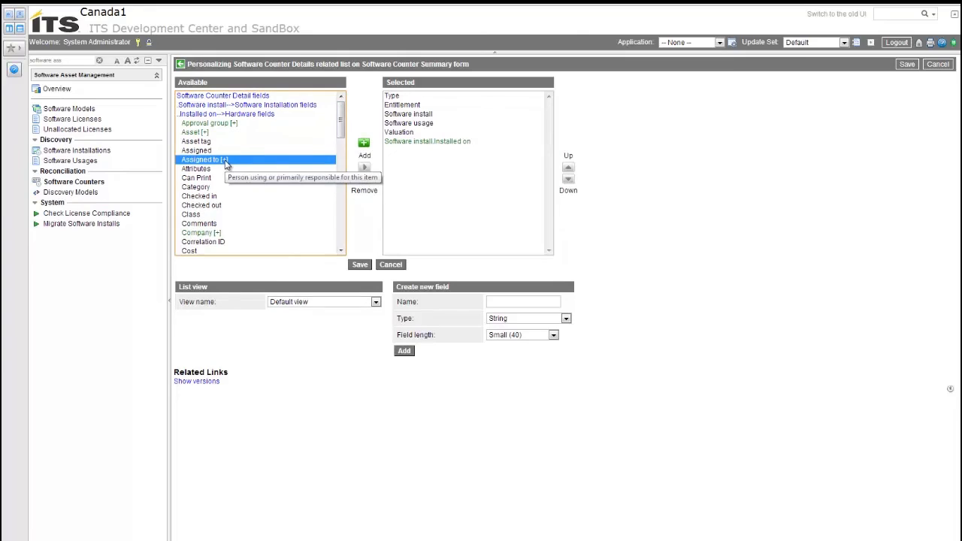
click(363, 143)
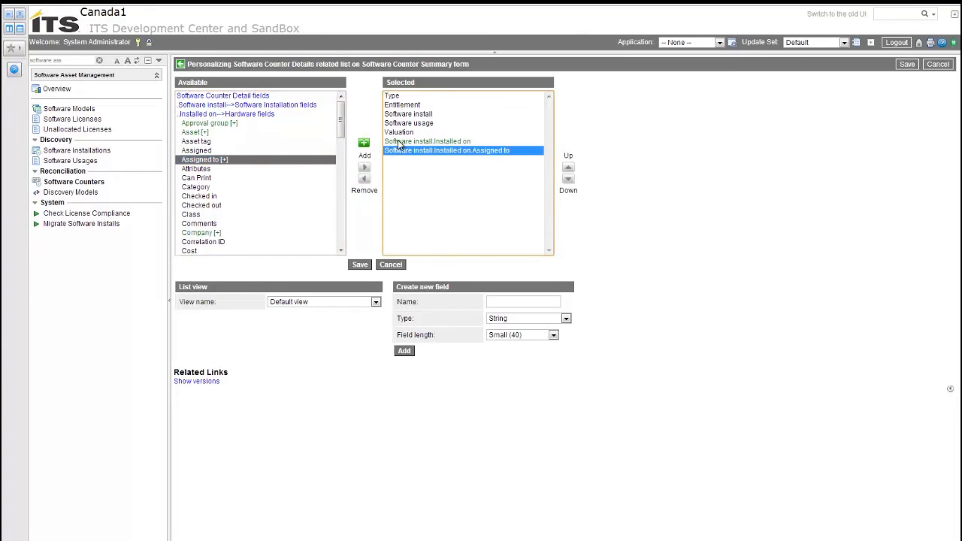
mouse_move(408, 122)
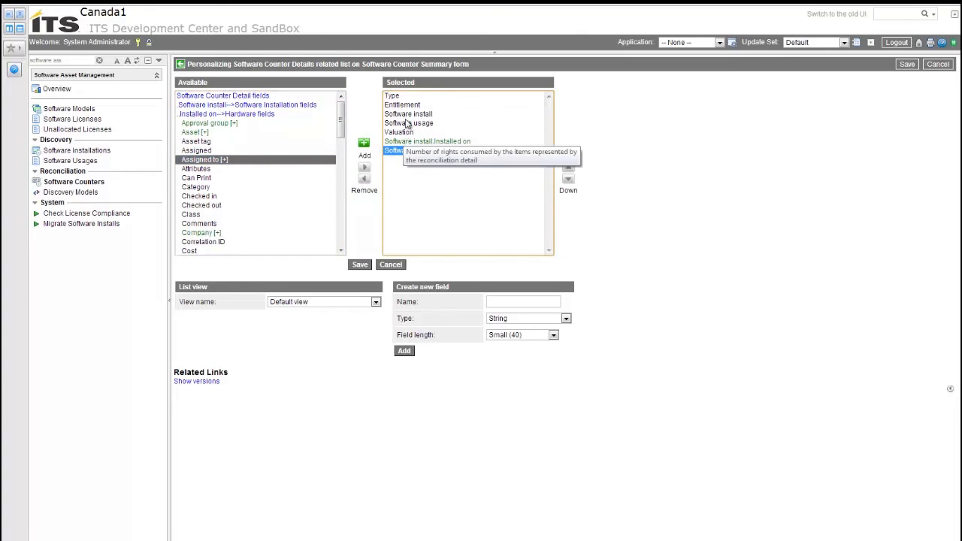
Move the Valuation column to the bottom of the selected columns
click(399, 132)
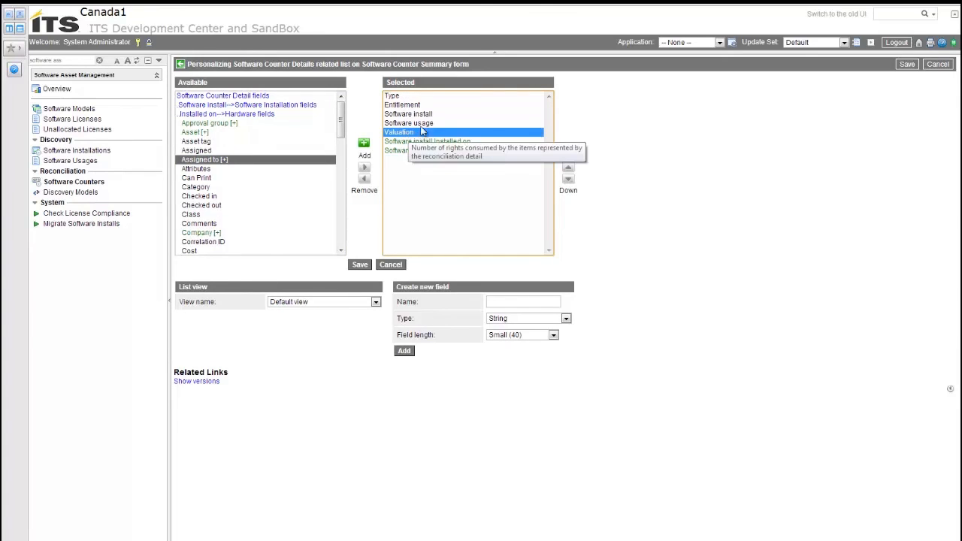
mouse_move(579, 188)
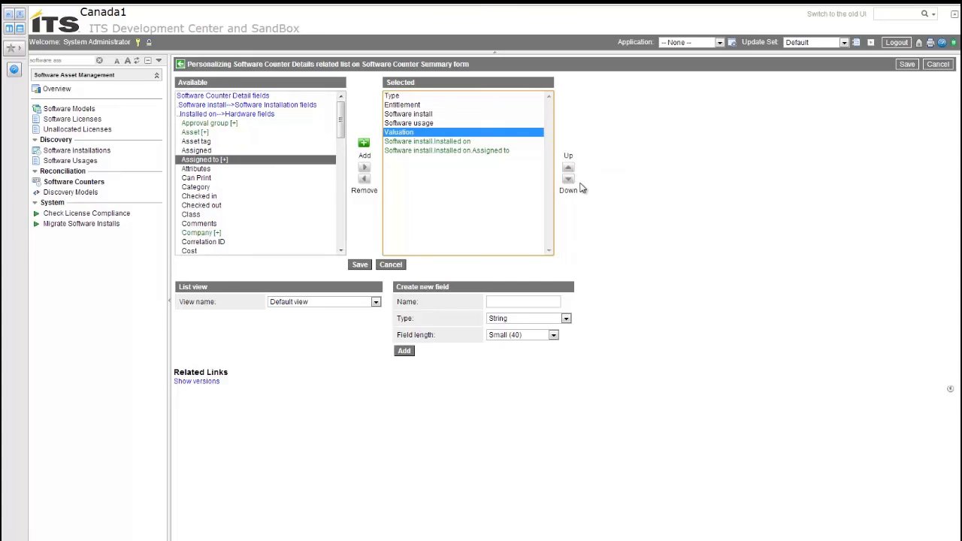
click(568, 181)
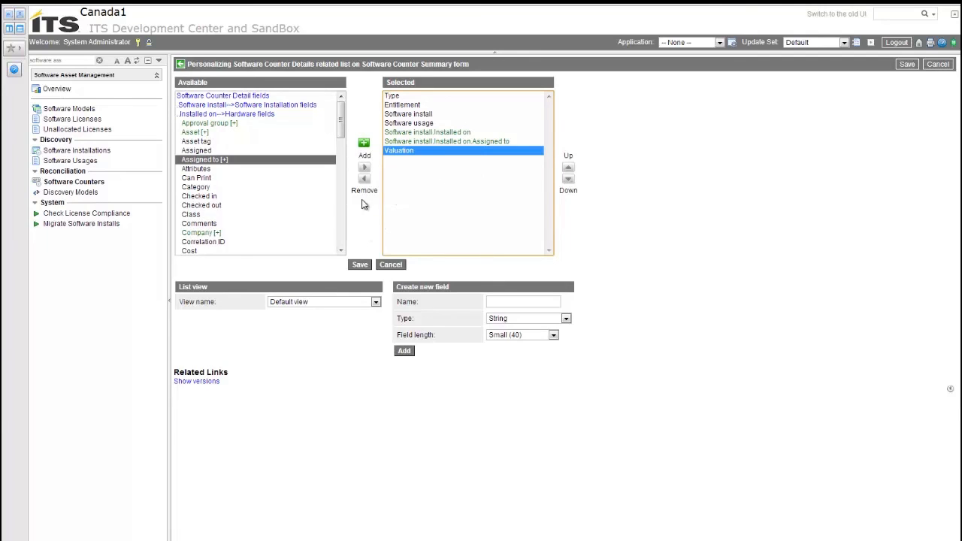
mouse_move(359, 264)
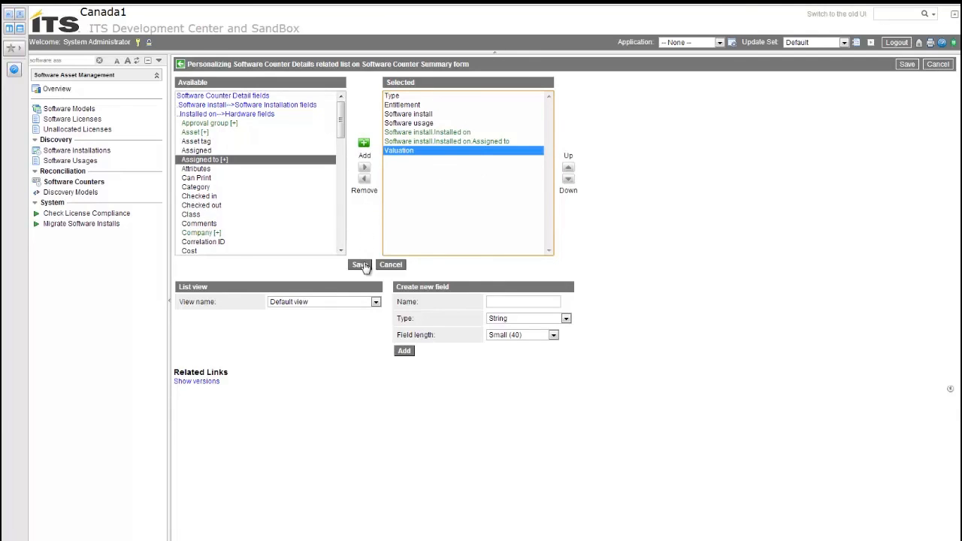
Save the personalized layout so details show Installed on and Assigned to columns
click(360, 265)
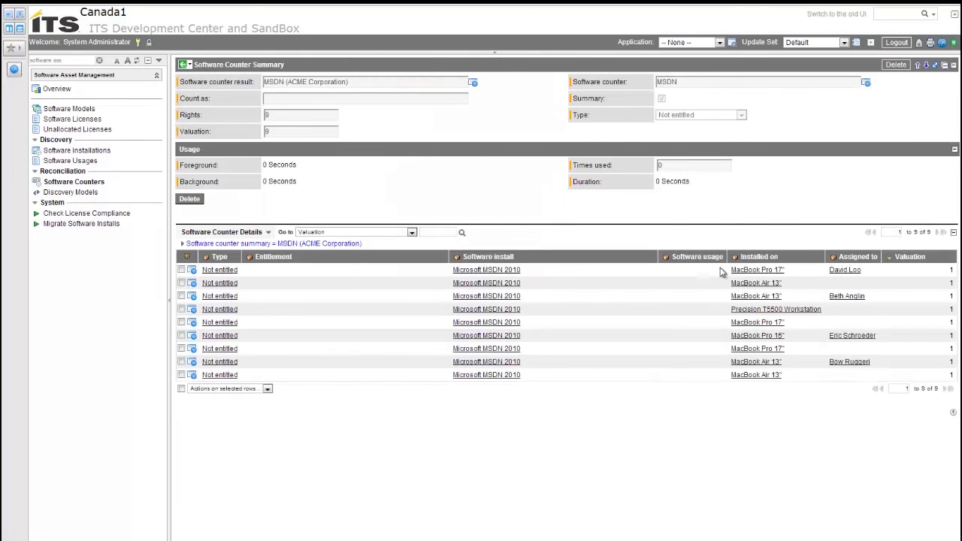
mouse_move(787, 262)
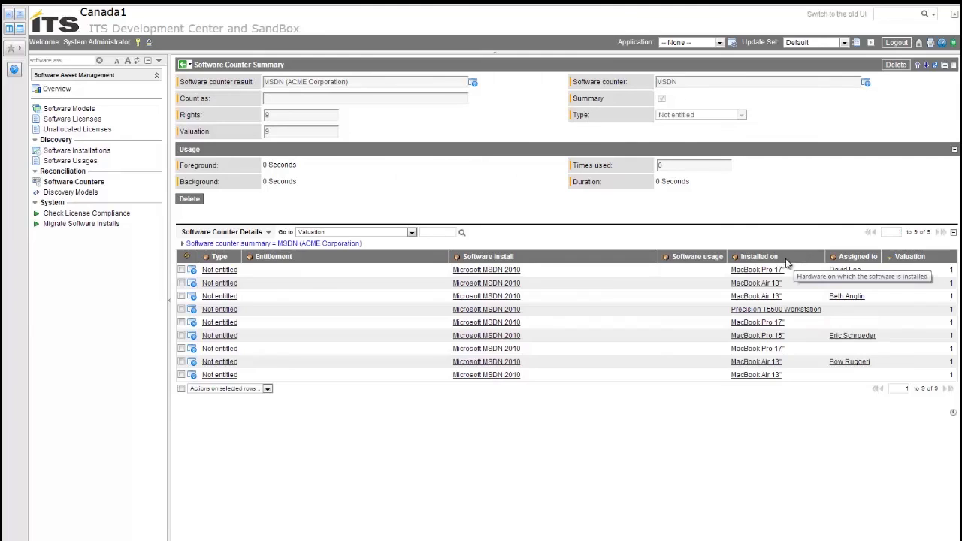
mouse_move(764, 383)
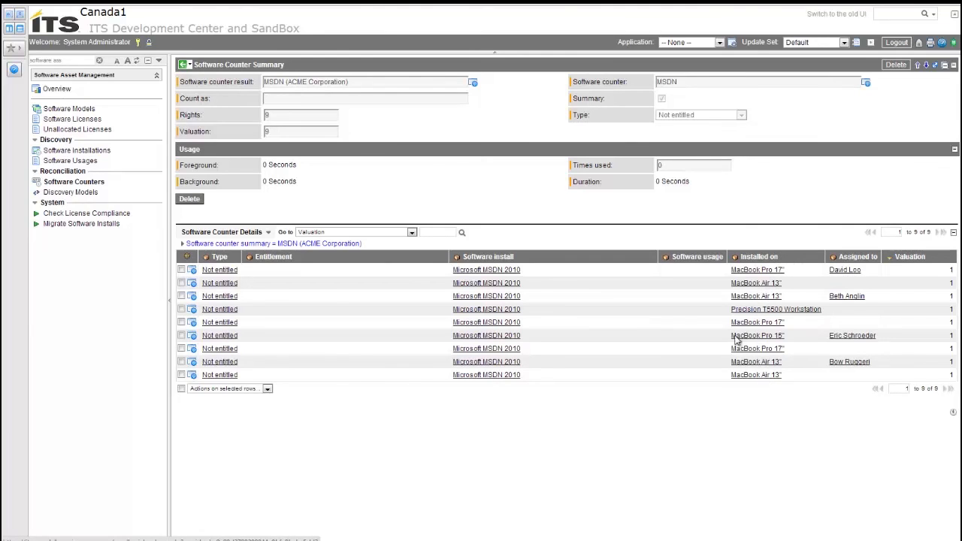
mouse_move(754, 379)
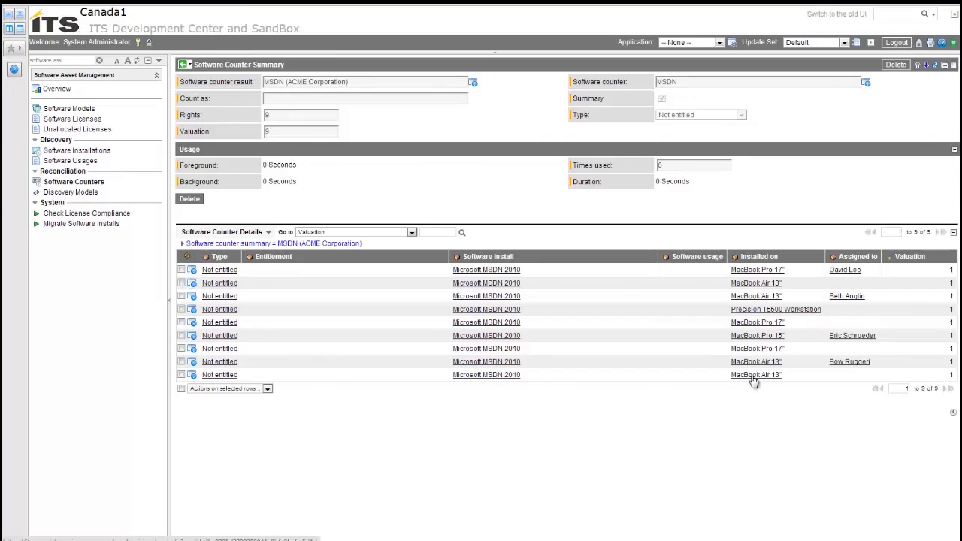
mouse_move(855, 368)
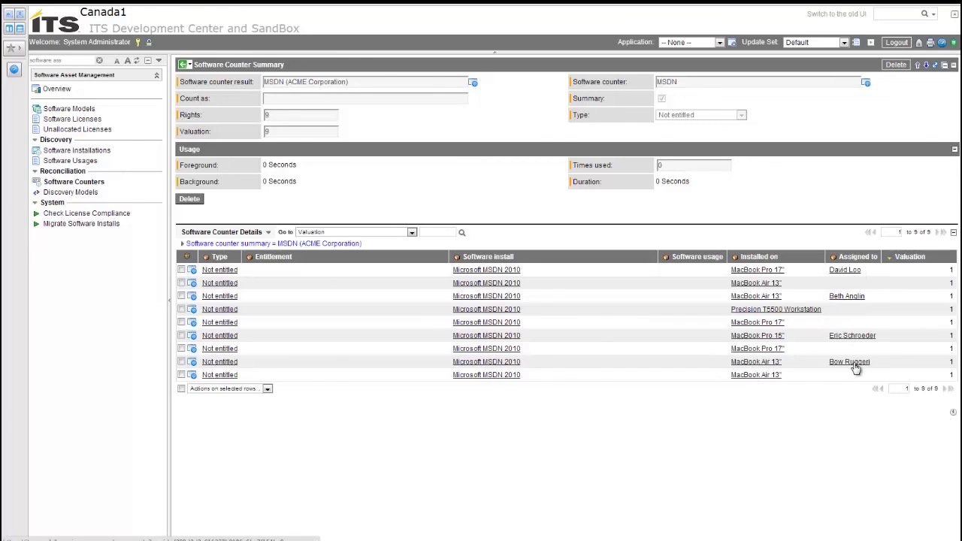
mouse_move(775, 280)
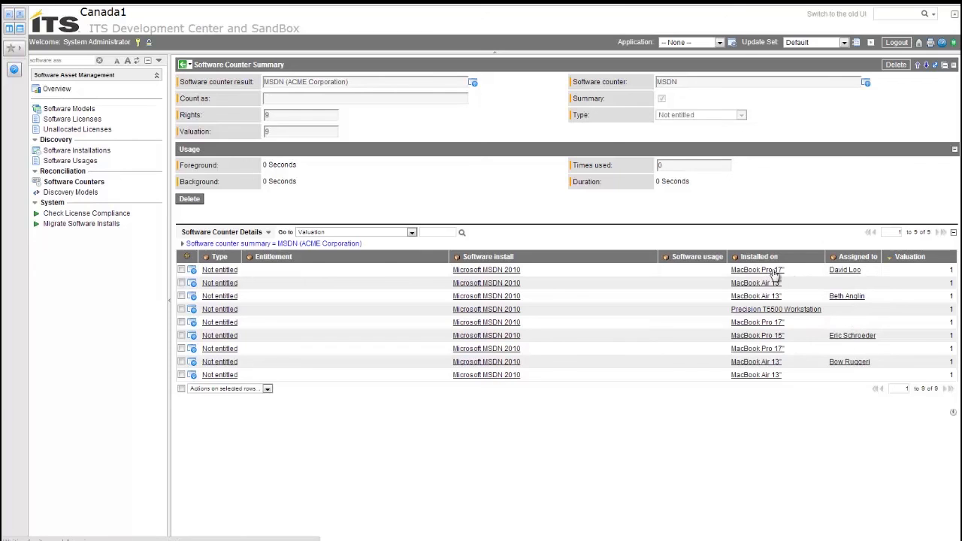
Open the MacBook Pro 17" computer record, asset tag P1000394, from Installed on
click(758, 269)
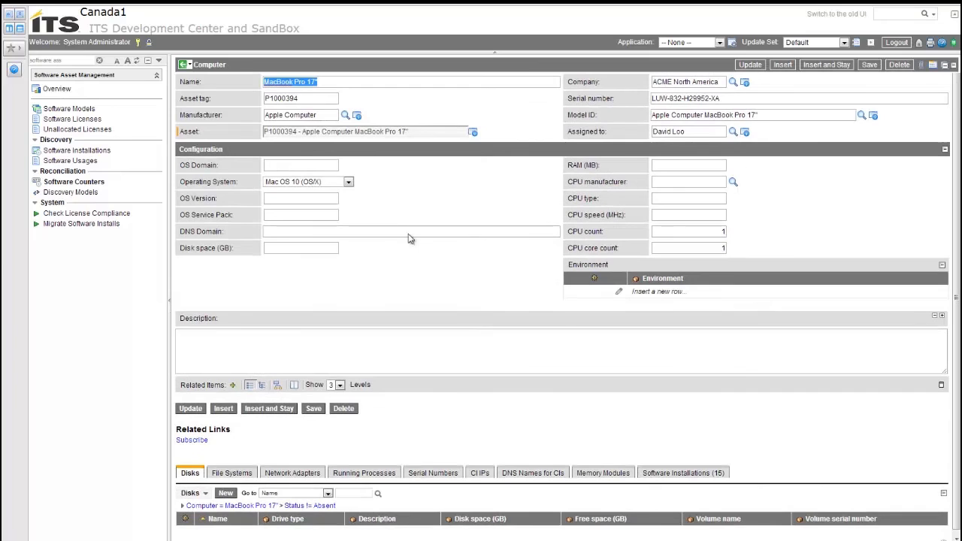
mouse_move(569, 141)
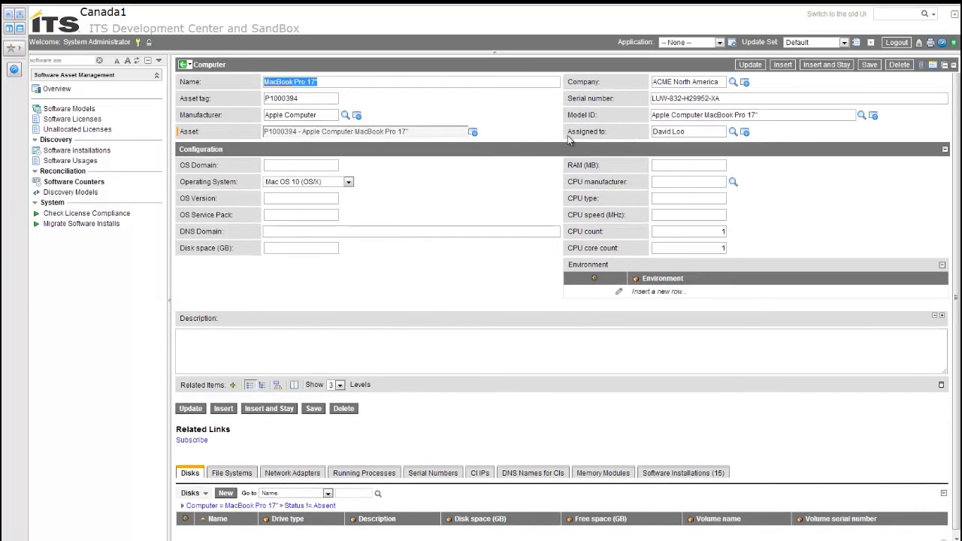
mouse_move(459, 454)
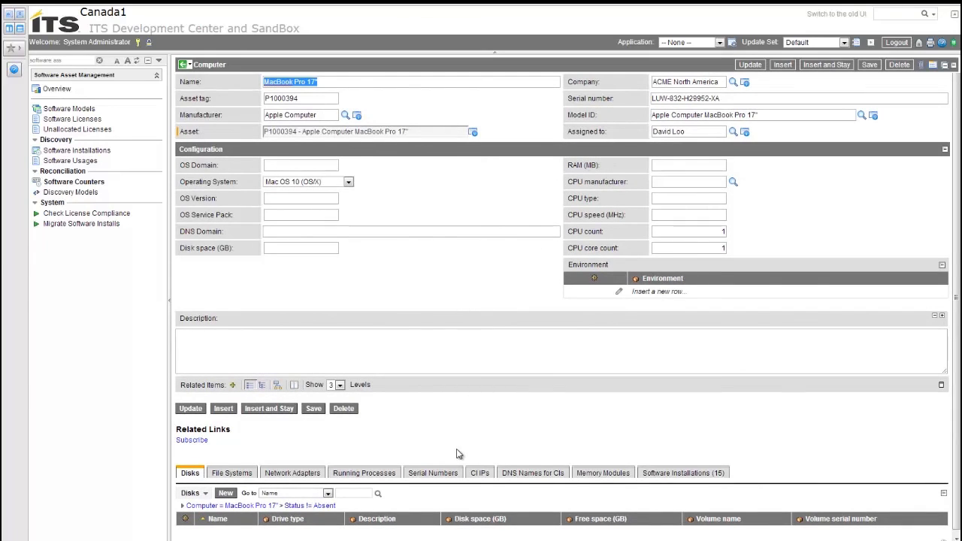
mouse_move(337, 278)
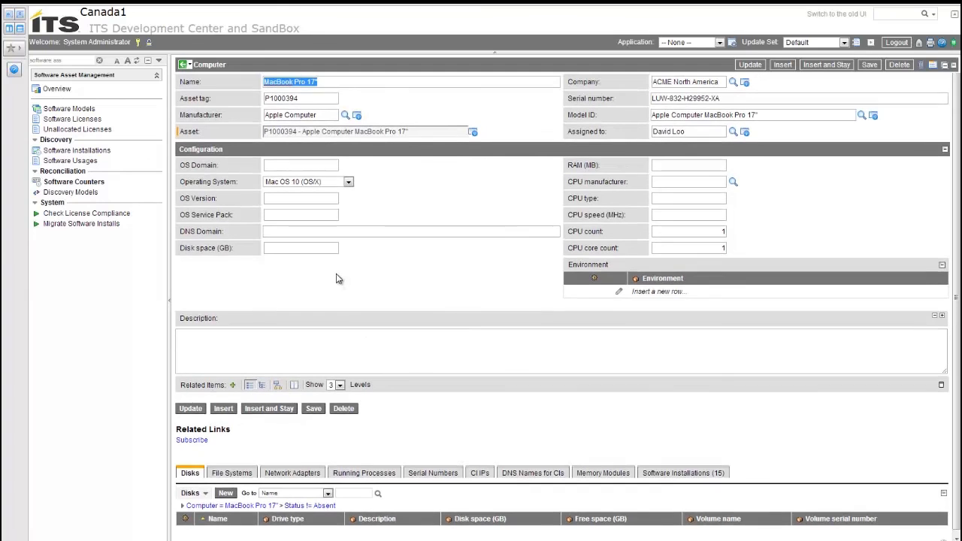
mouse_move(348, 287)
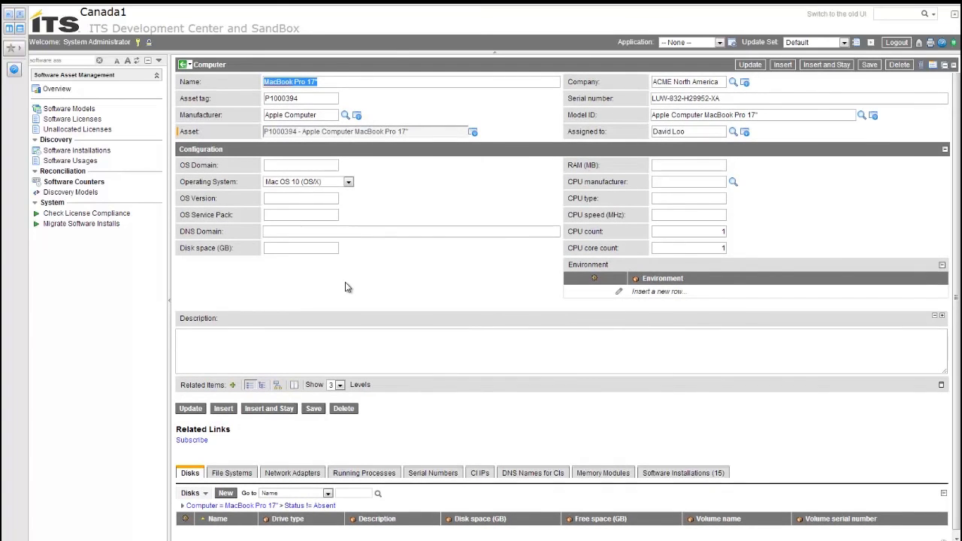